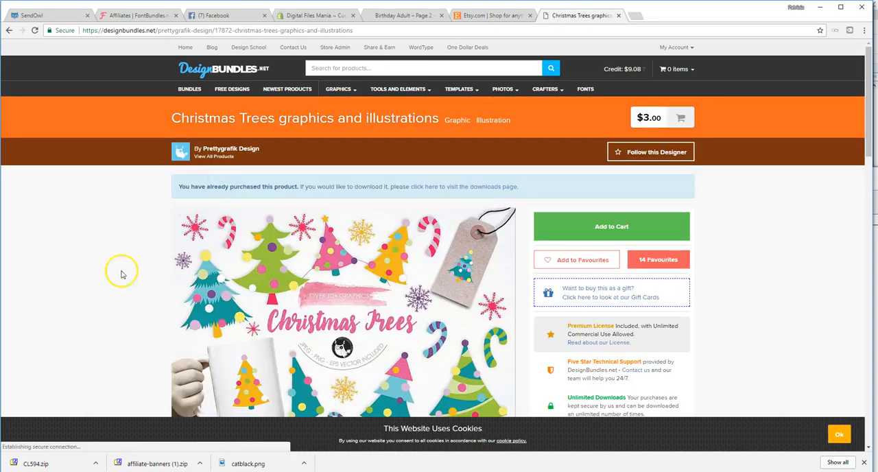
scroll(down, 3)
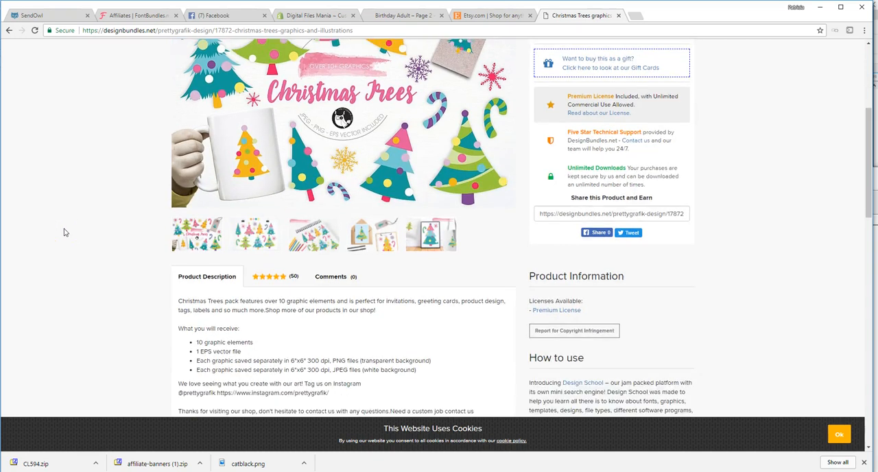
scroll(up, 3)
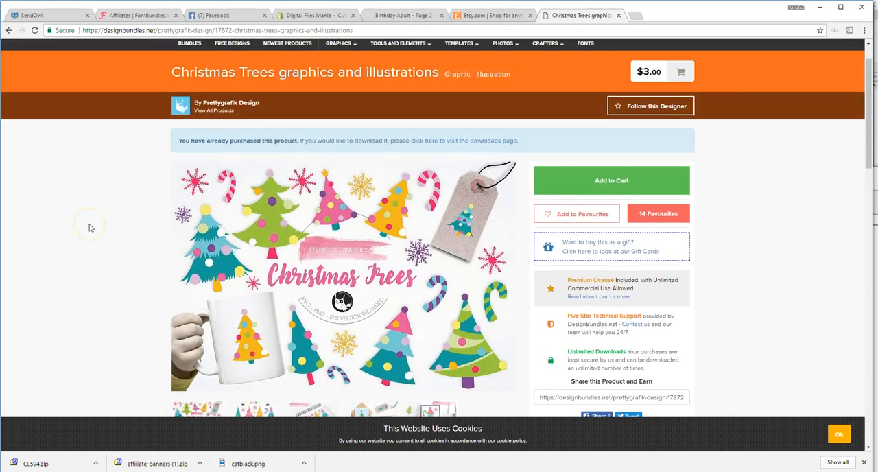
mouse_move(135, 190)
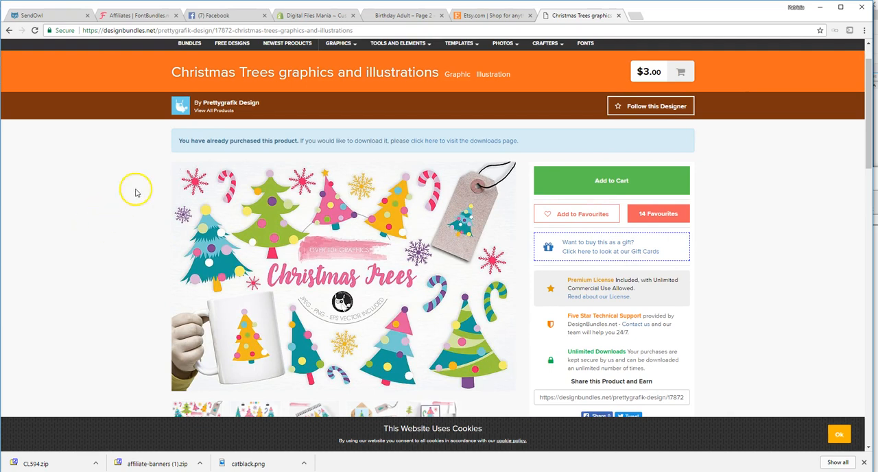
mouse_move(120, 206)
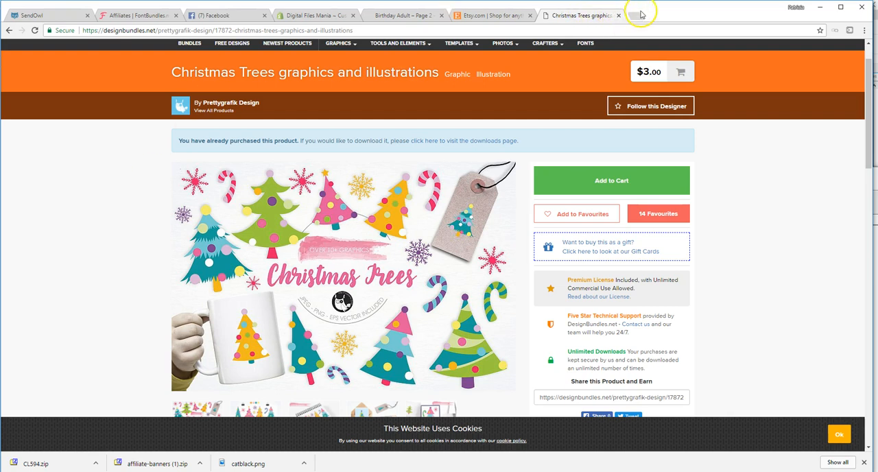
click(640, 15)
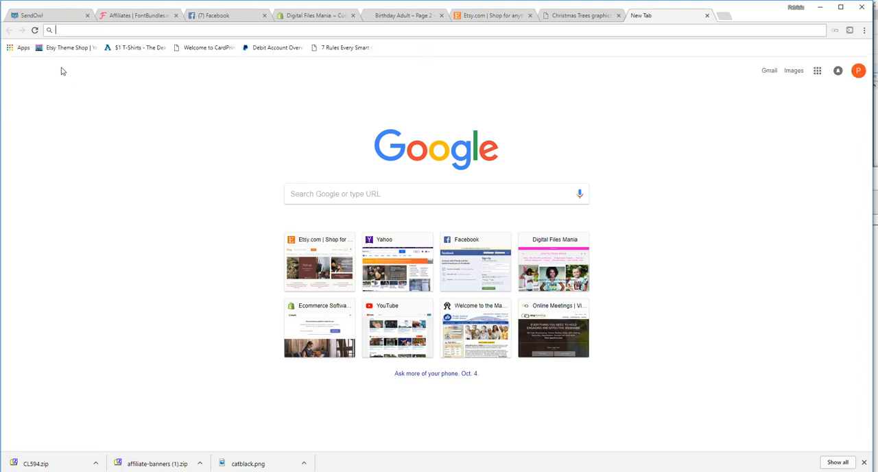
text(www.yahoo.com)
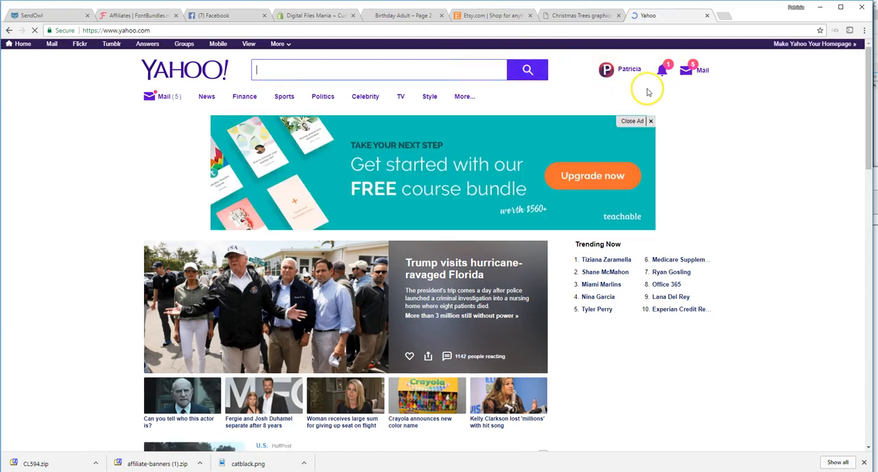
click(580, 15)
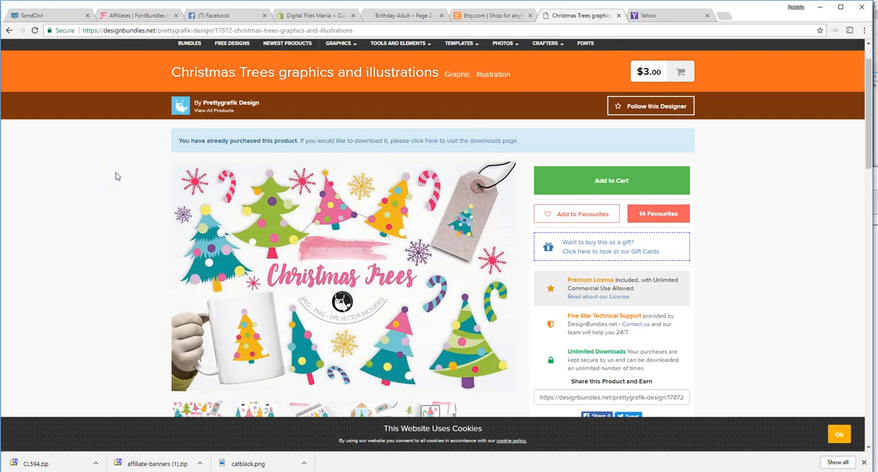
click(648, 15)
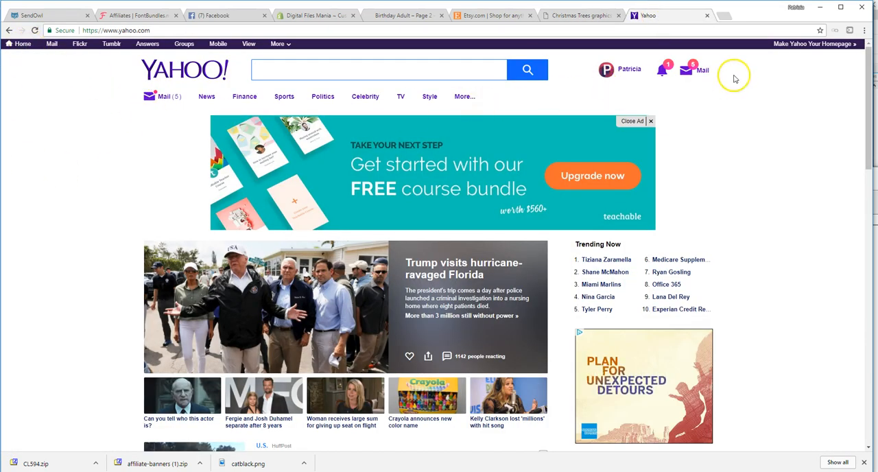
click(694, 69)
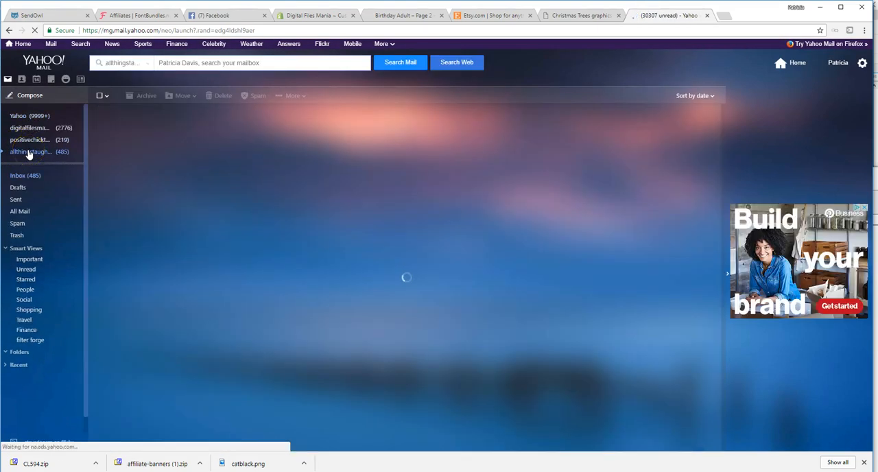
Read the Design Bundles order confirmation to its download section, then return to the Christmas Trees page.
click(27, 115)
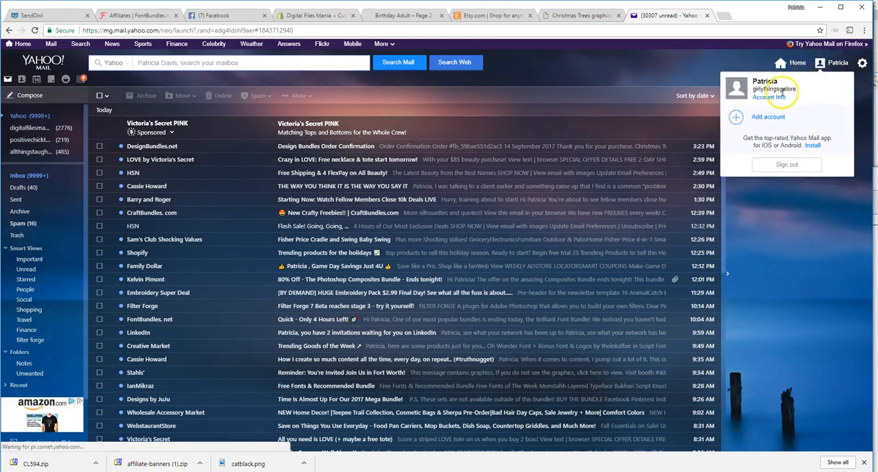
mouse_move(769, 97)
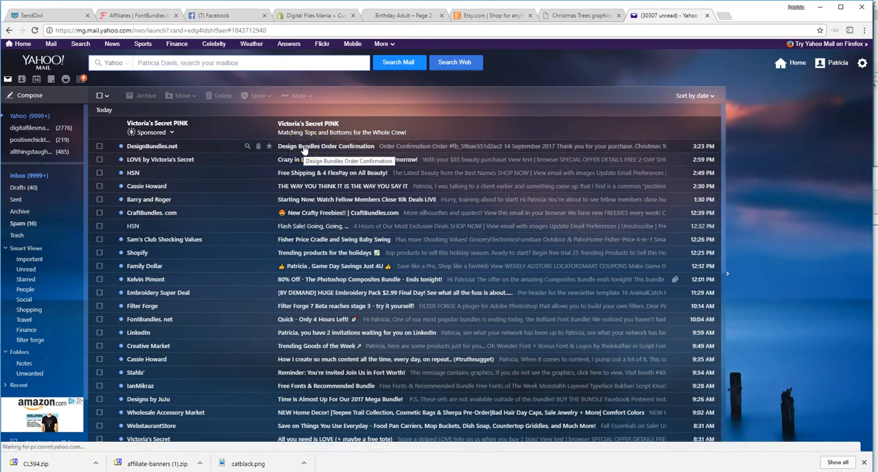
click(326, 146)
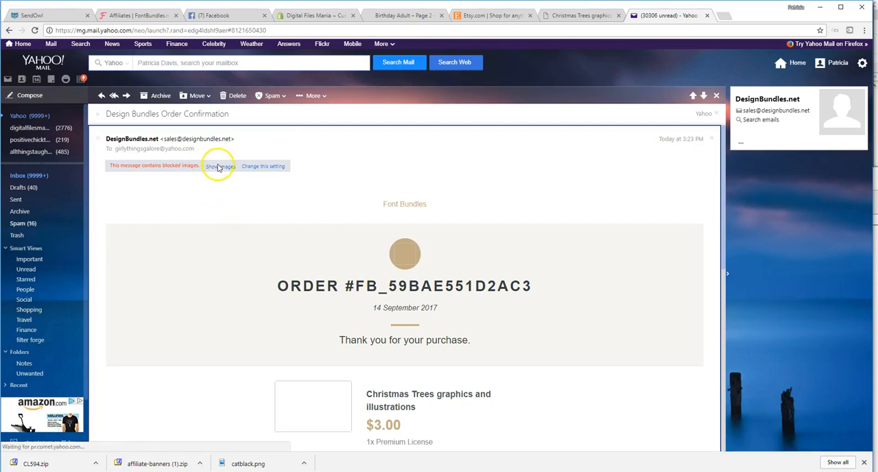
scroll(down, 3)
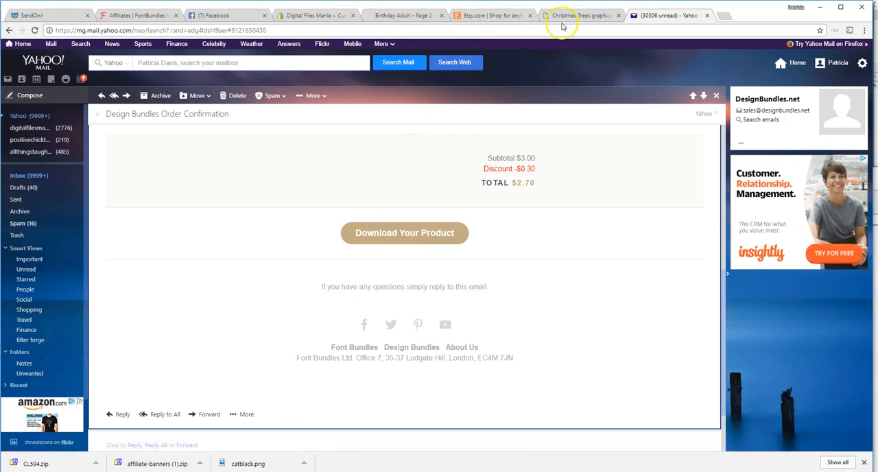
click(580, 15)
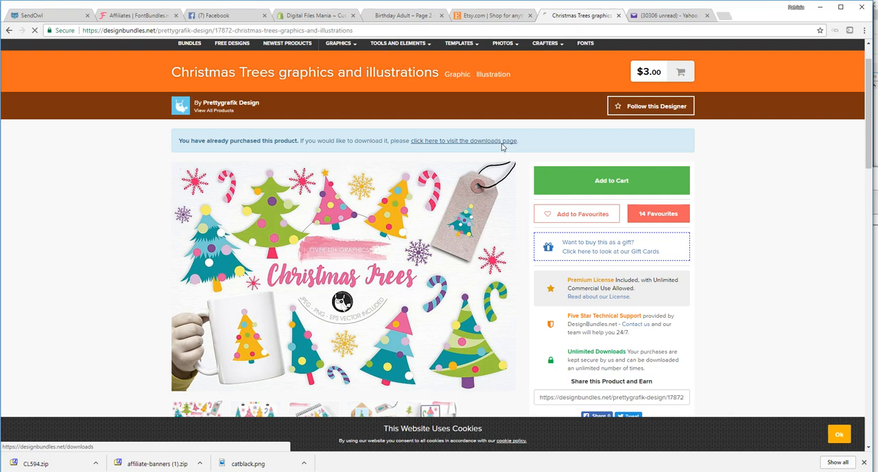
Download the Christmas Trees CL594.zip from the purchases page and show it in its folder.
click(464, 141)
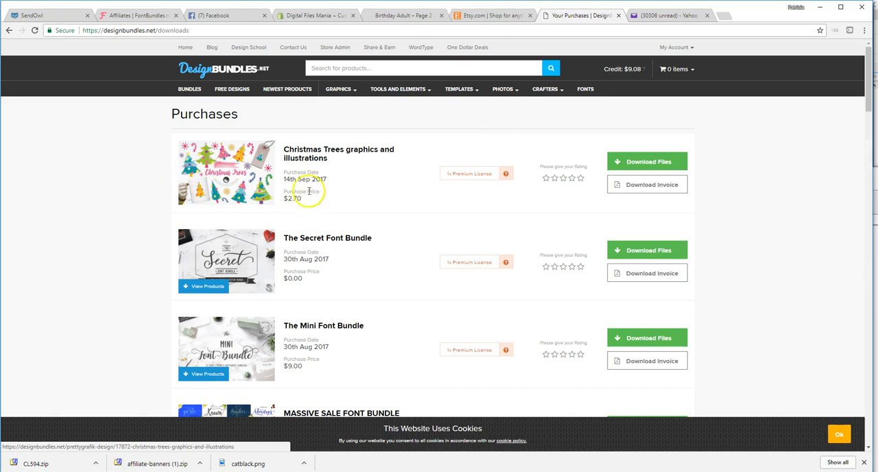
mouse_move(144, 319)
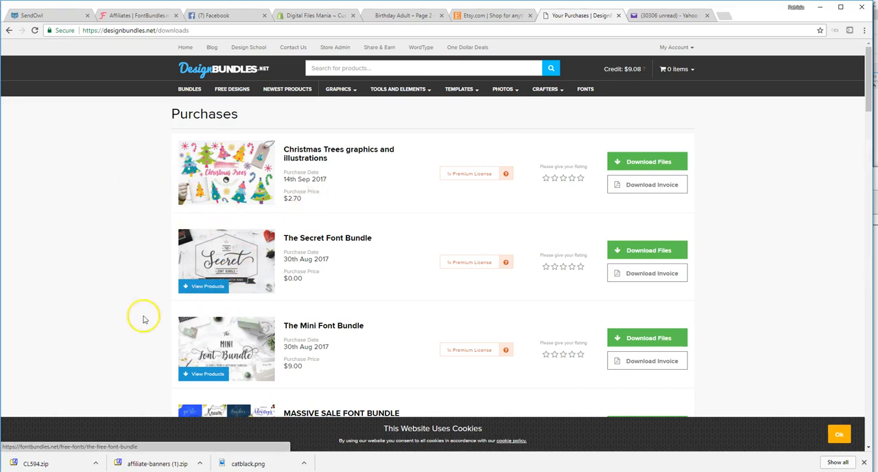
mouse_move(130, 309)
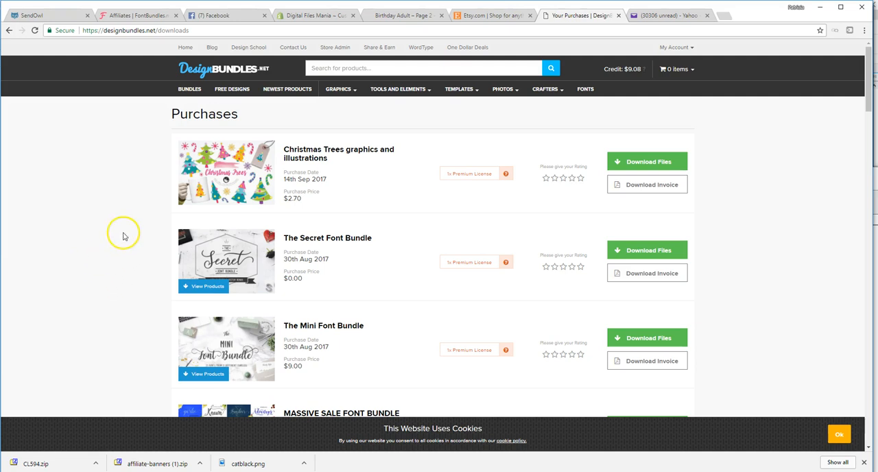
mouse_move(133, 210)
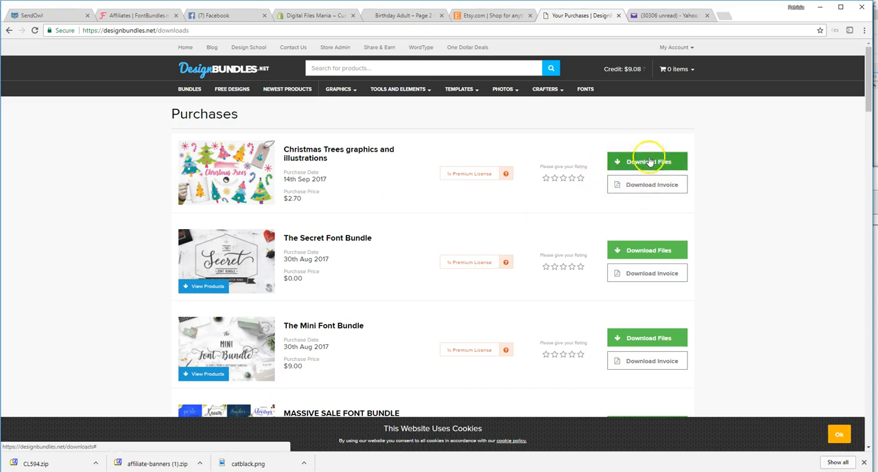
click(647, 162)
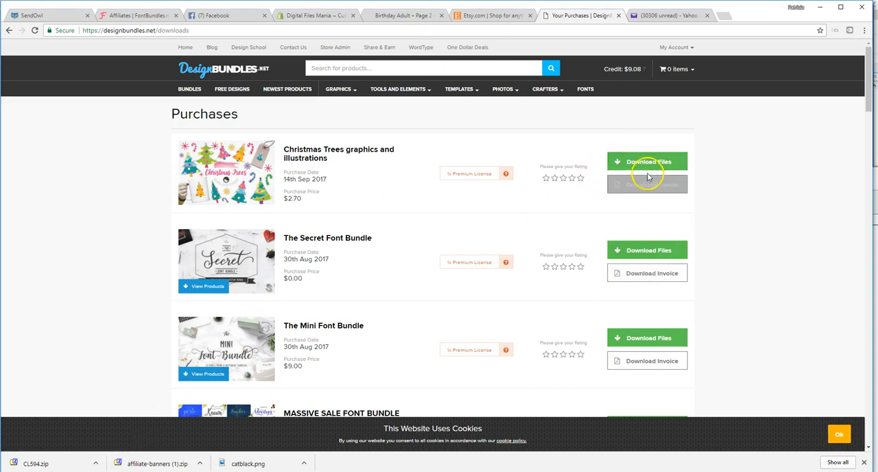
click(647, 161)
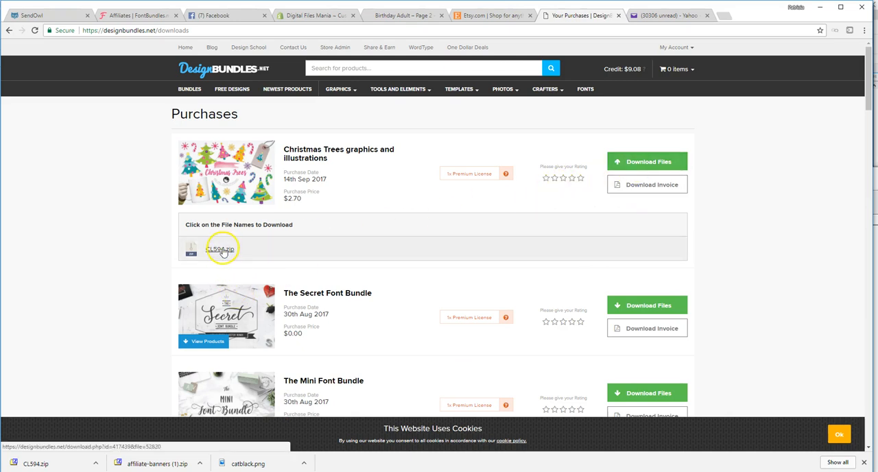
click(220, 249)
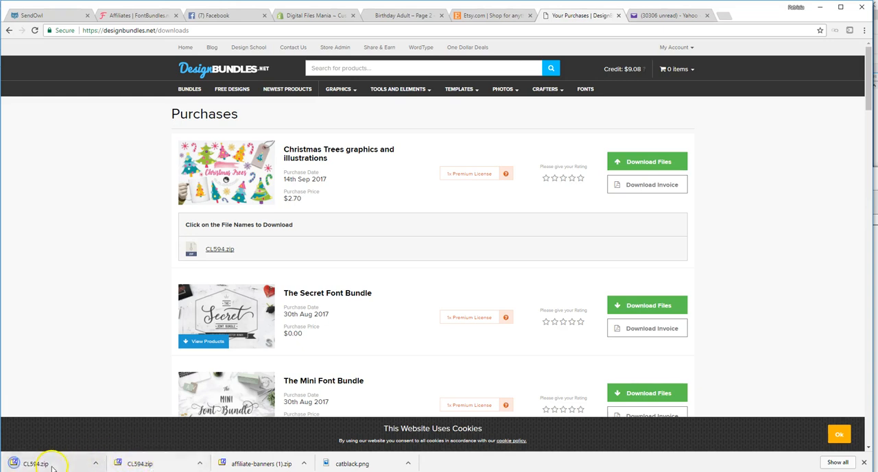
click(96, 463)
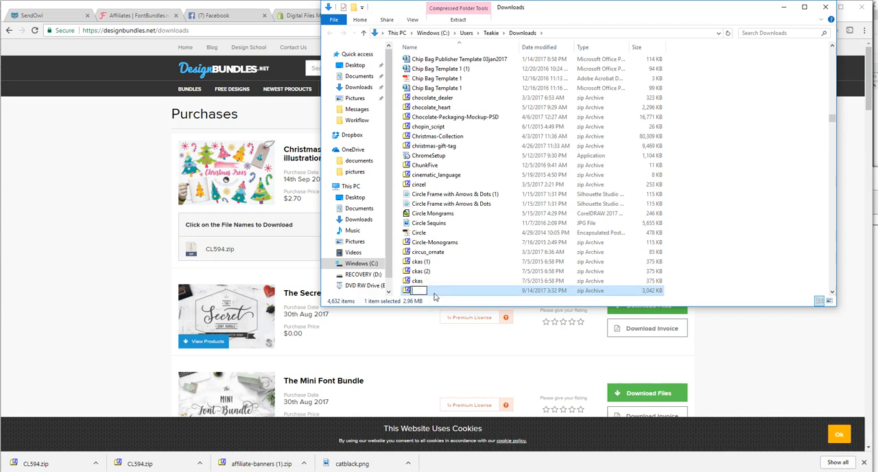
Search Downloads for 'Chris', move the Christmas Trees zip, and open the archive.
text(Christmas Tree)
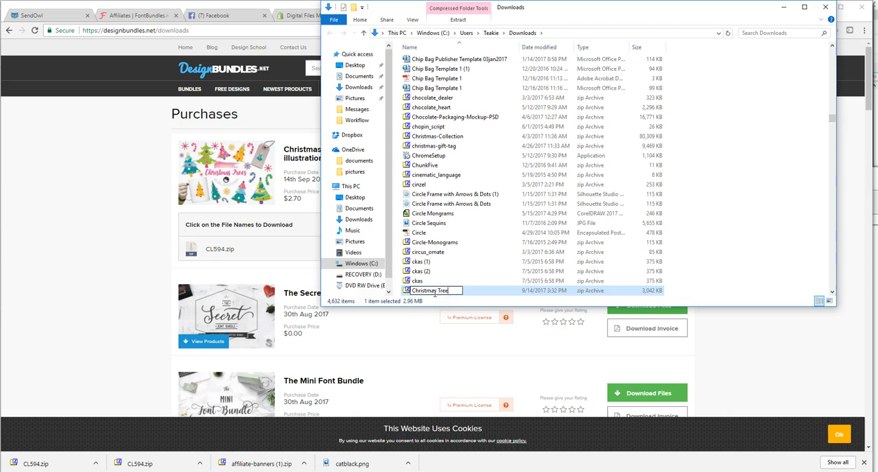
text(s)
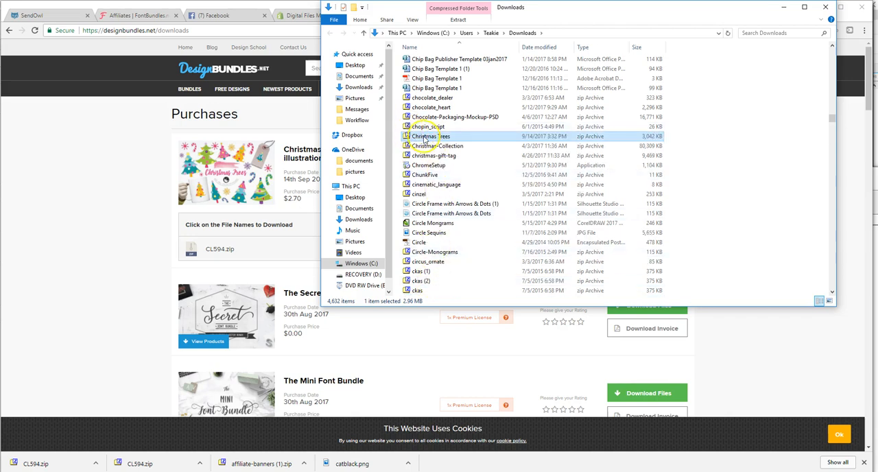
mouse_move(431, 135)
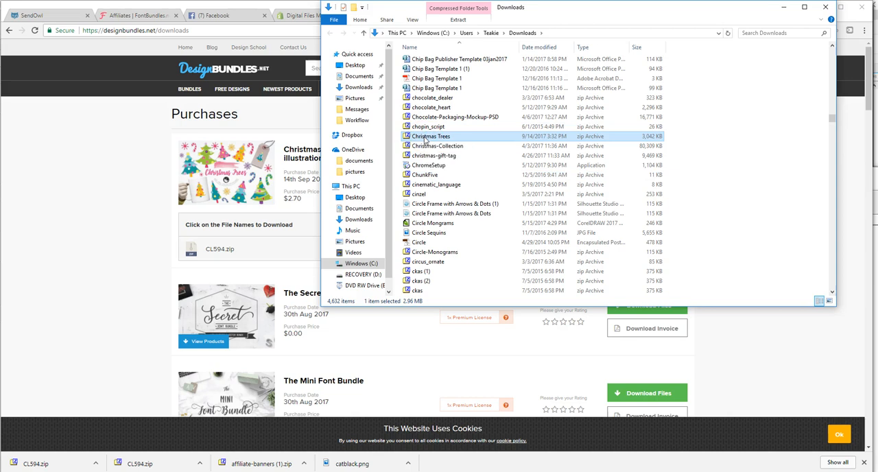
drag(431, 136, 361, 219)
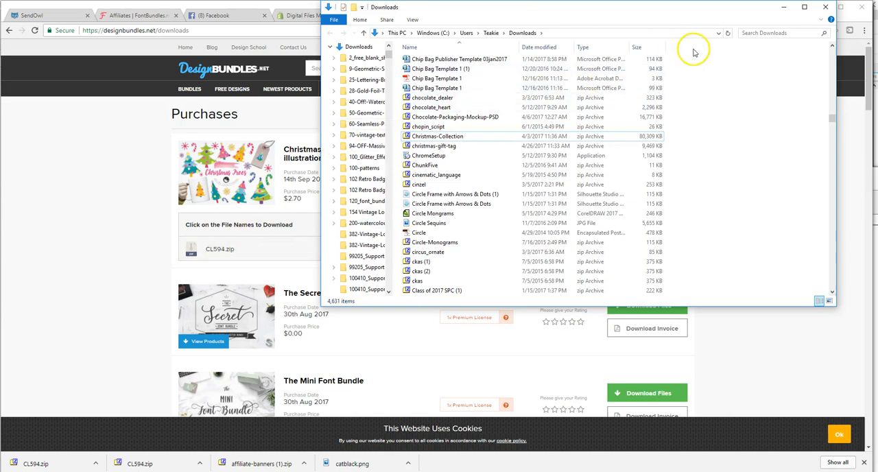
mouse_move(779, 46)
text(Chr)
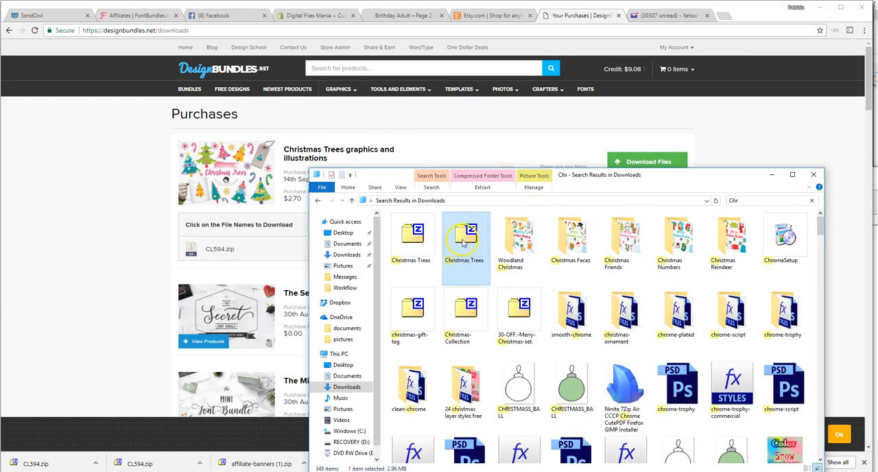
mouse_move(466, 237)
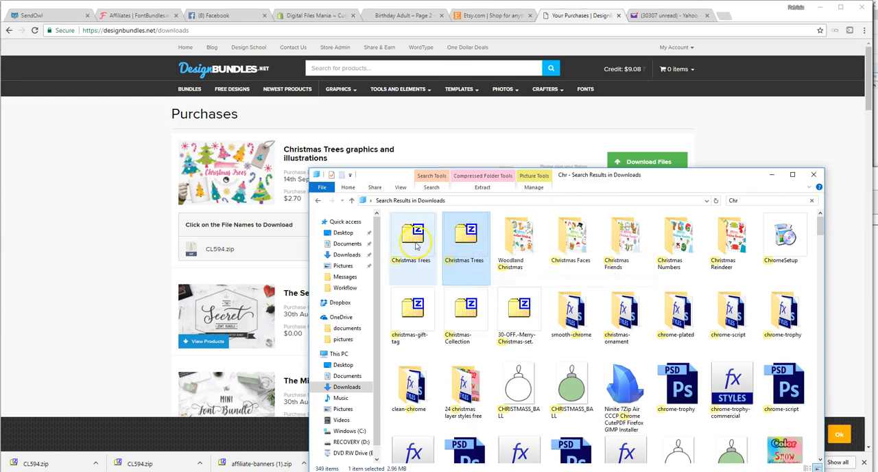
mouse_move(412, 240)
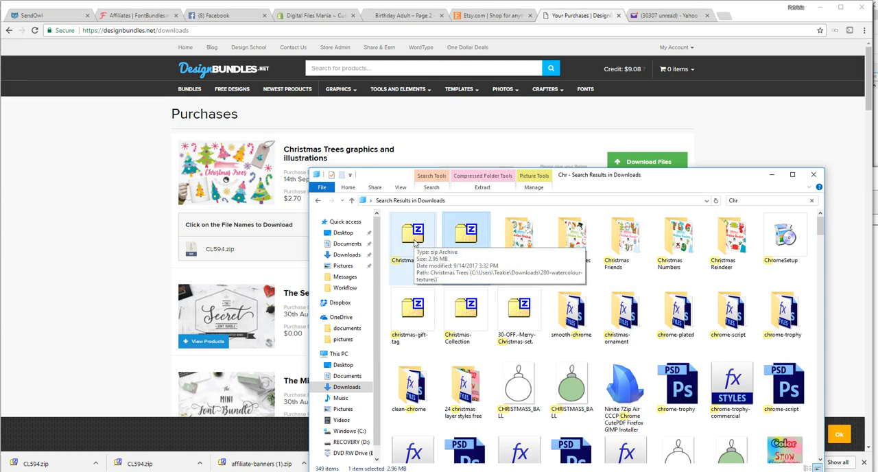
mouse_move(465, 234)
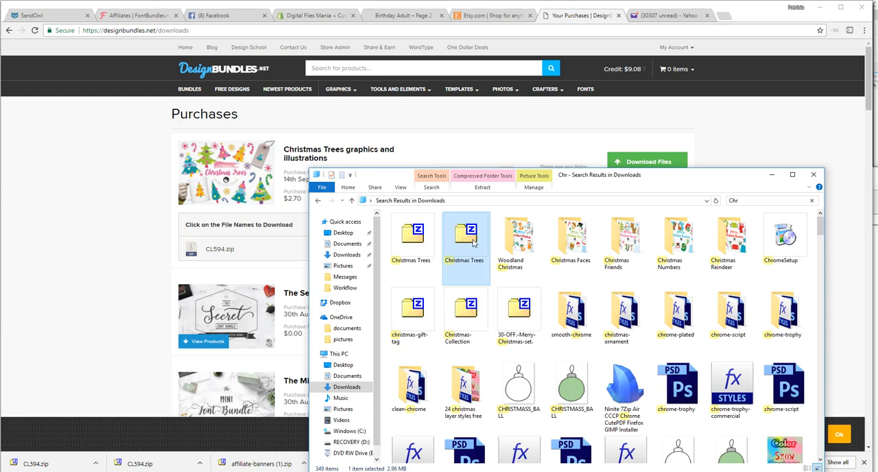
double_click(466, 233)
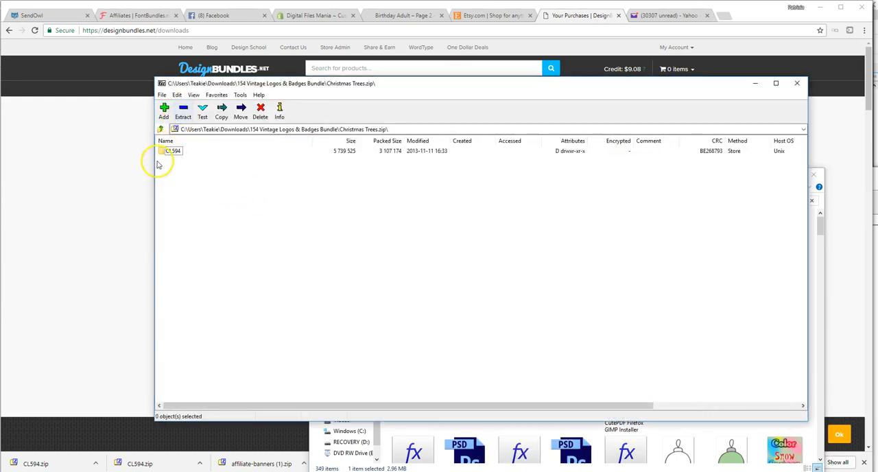
Extract CL594 to the bundle folder, replacing its EPS and JPG, then close 7-Zip and Explorer.
click(222, 110)
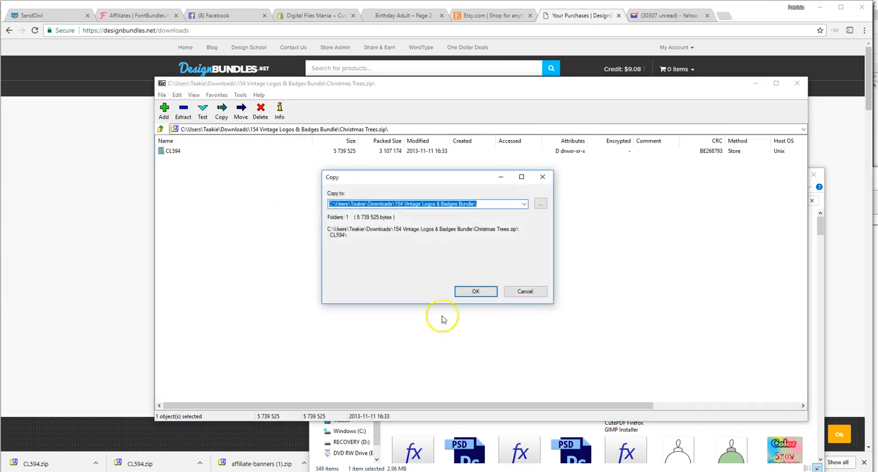
click(475, 291)
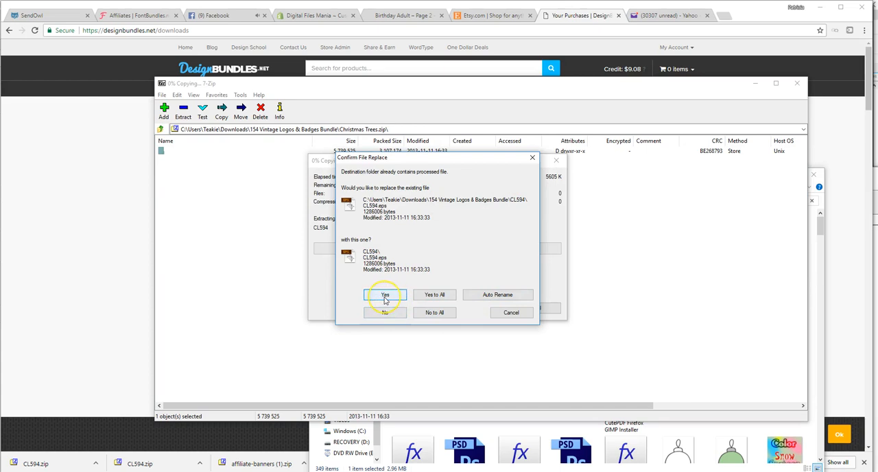
click(385, 294)
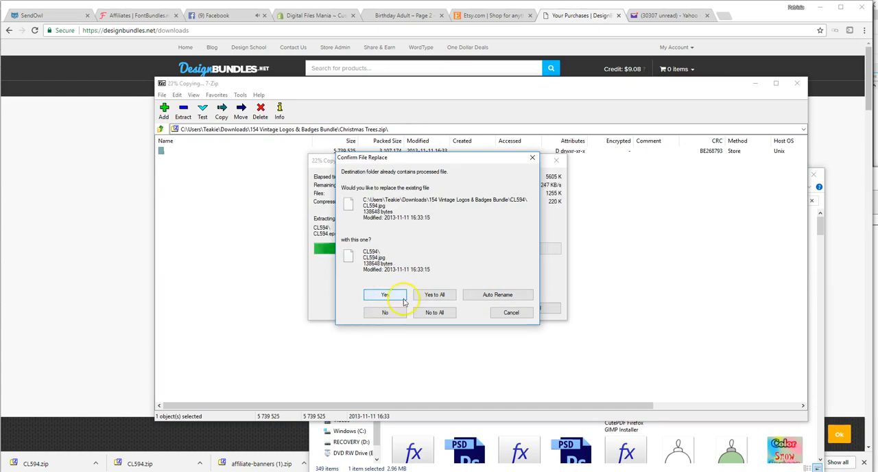
click(385, 295)
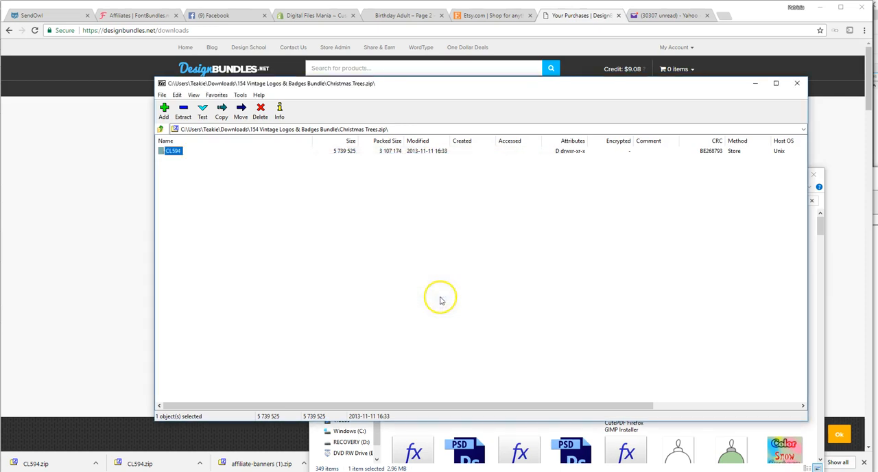
mouse_move(306, 173)
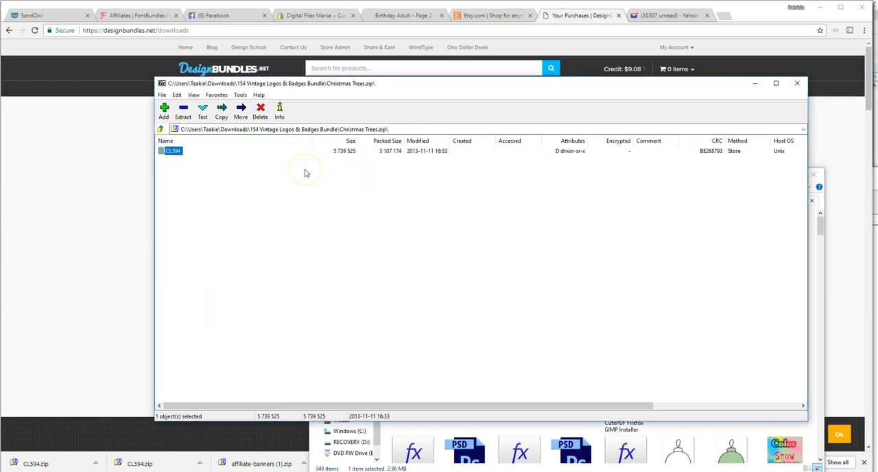
mouse_move(797, 83)
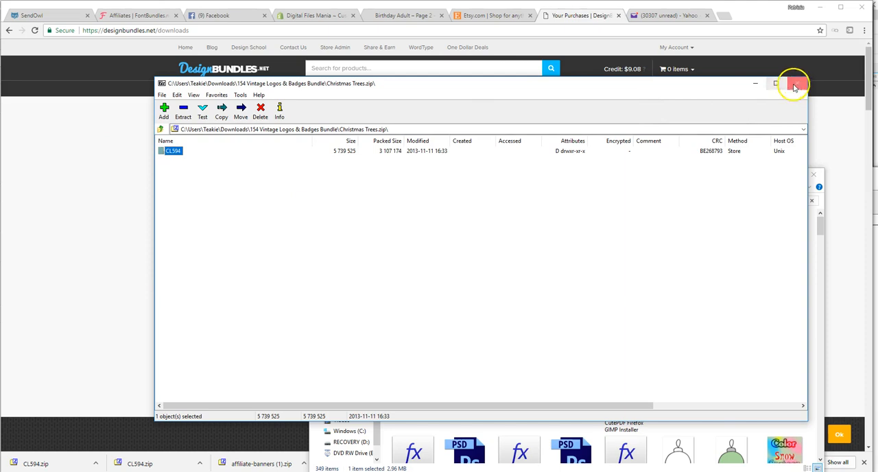
click(796, 83)
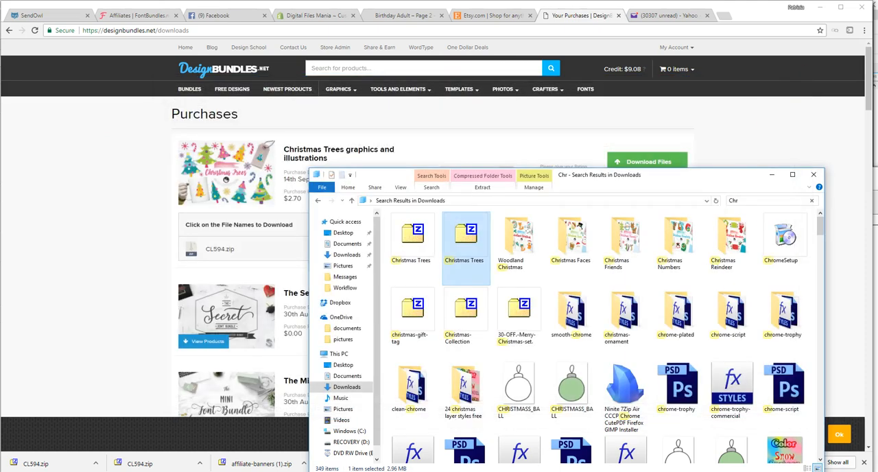
click(814, 174)
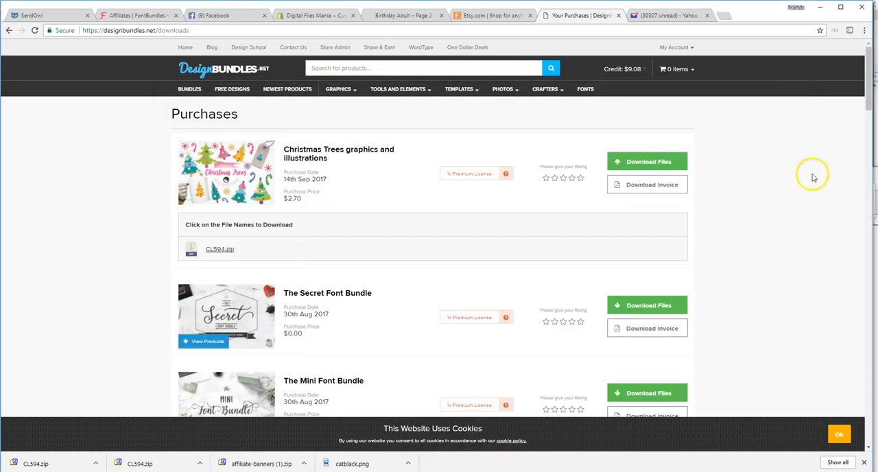
mouse_move(814, 174)
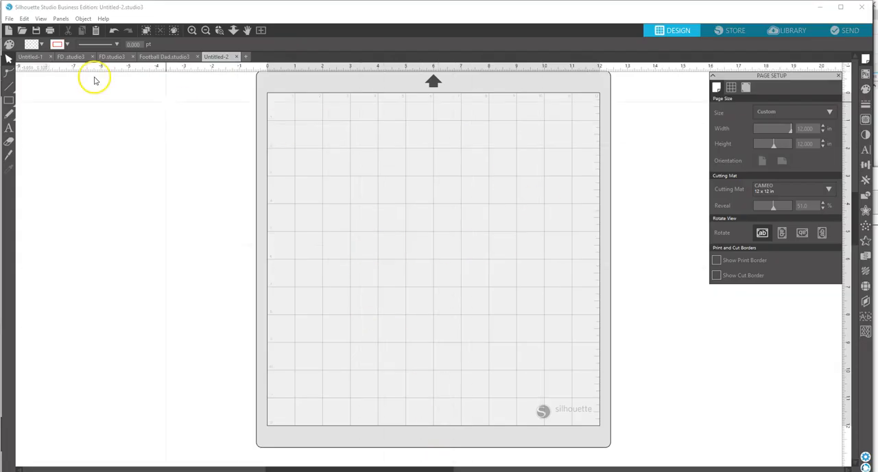
Search Downloads for 'Christ' in the File > Open dialog and scroll through the results.
click(9, 19)
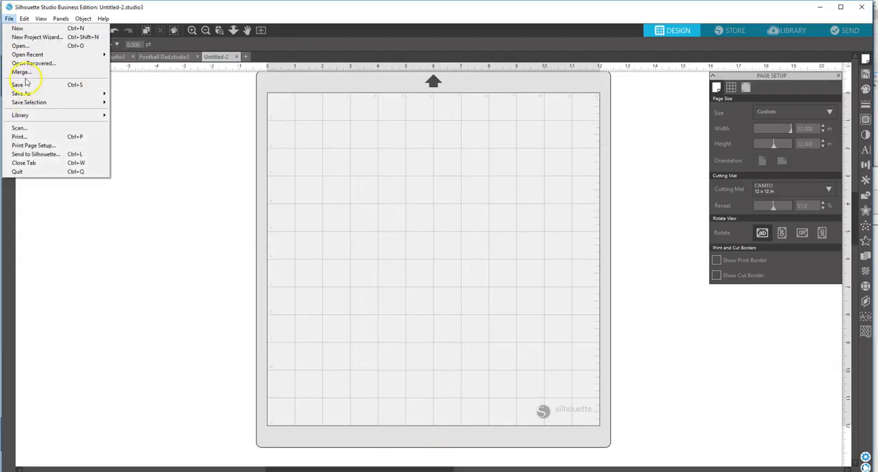
click(20, 45)
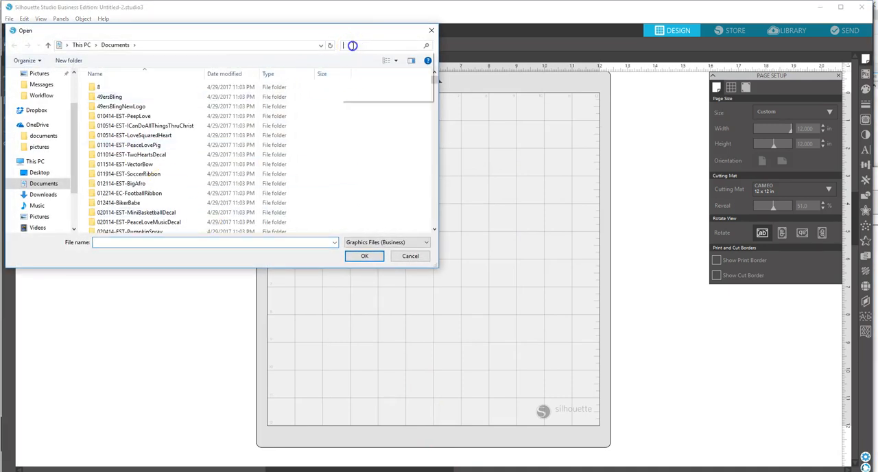
click(43, 194)
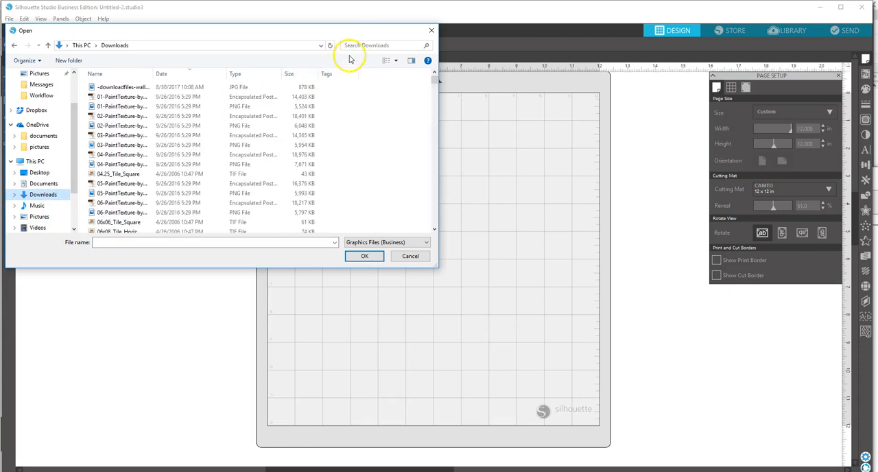
text(Christ)
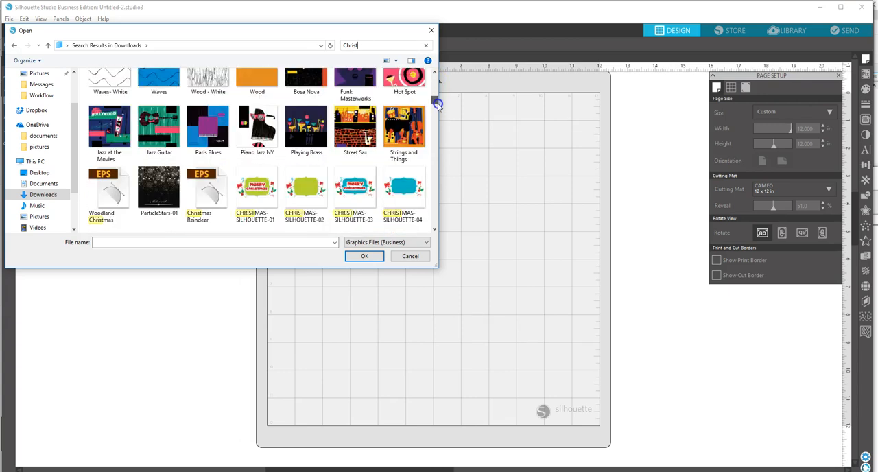
scroll(down, 3)
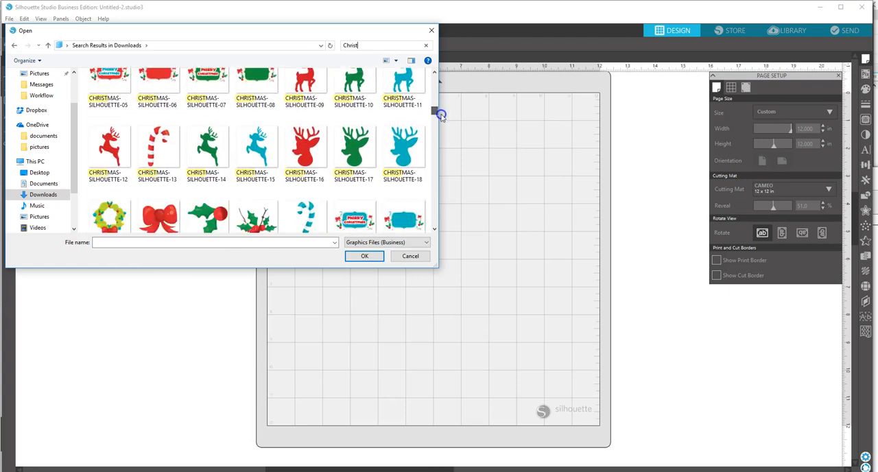
scroll(down, 3)
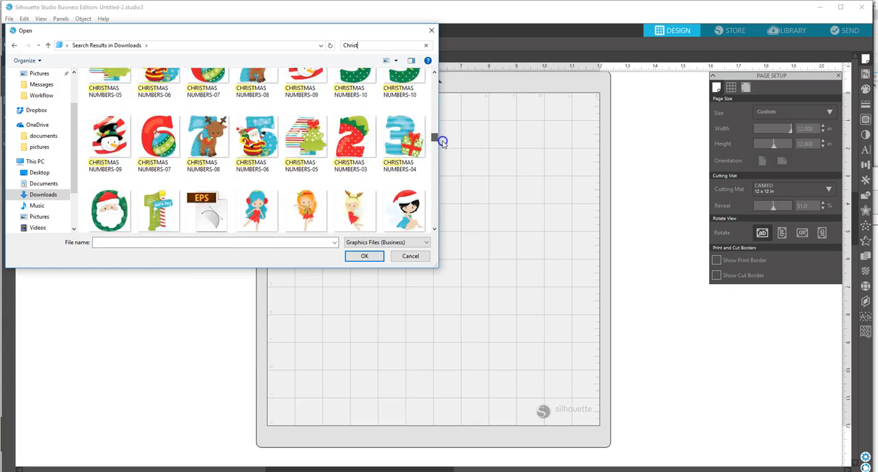
scroll(down, 3)
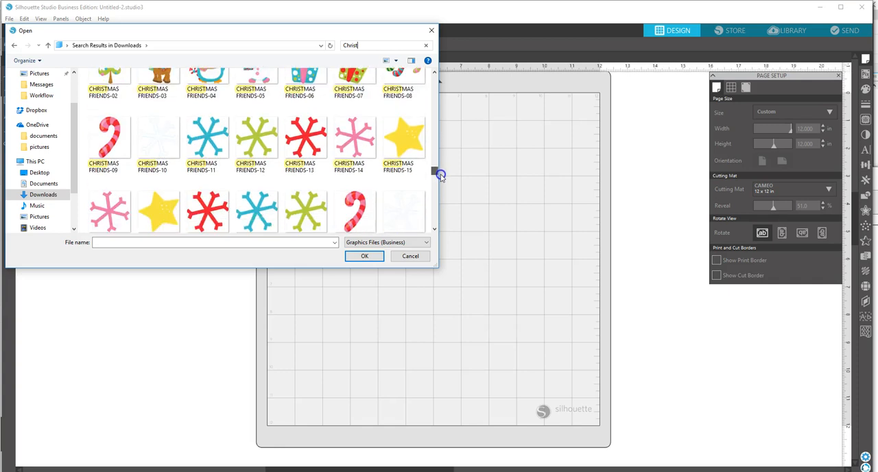
scroll(down, 3)
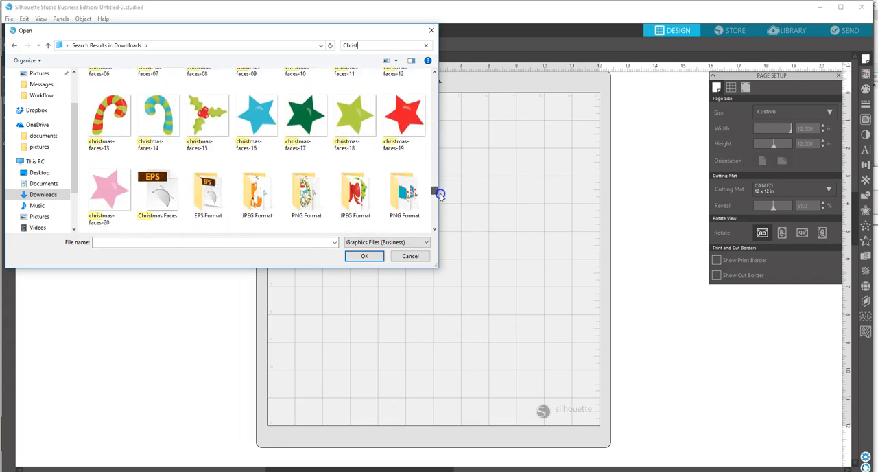
scroll(down, 3)
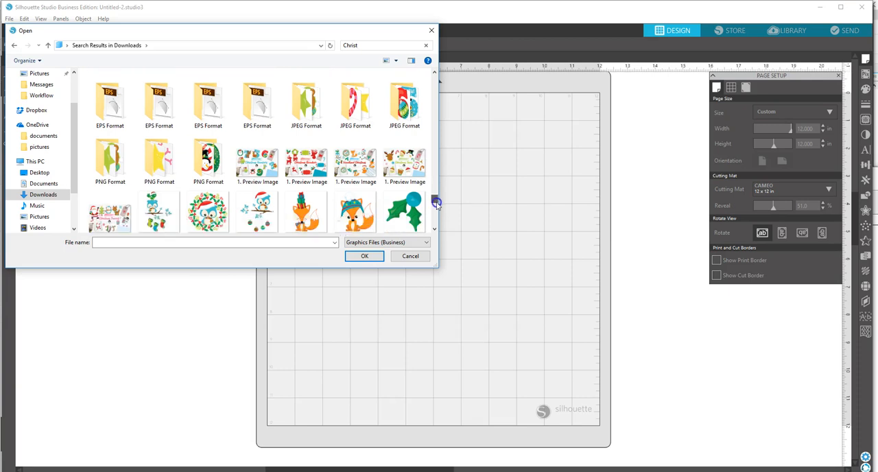
scroll(up, 3)
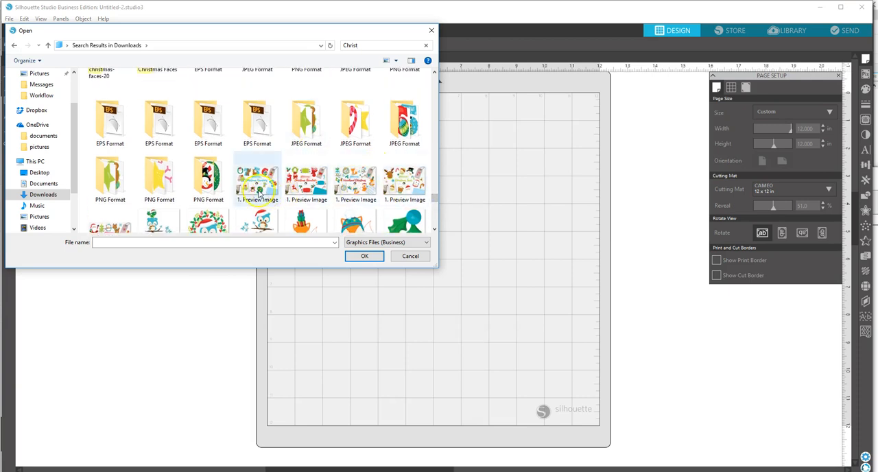
mouse_move(258, 180)
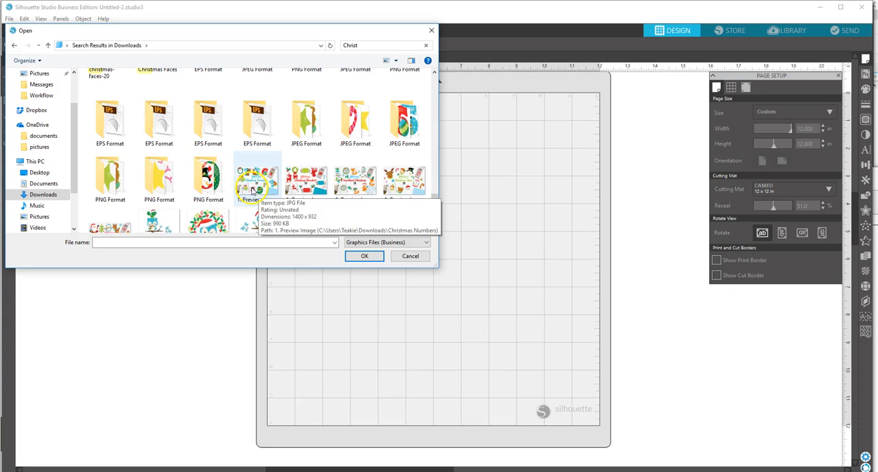
Select the 1. Preview Image JPEG and view its right-click menu.
click(257, 178)
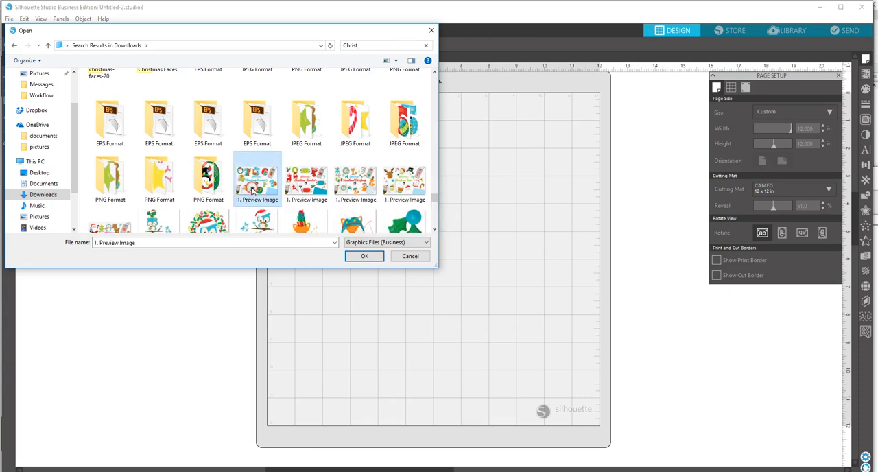
right_click(257, 180)
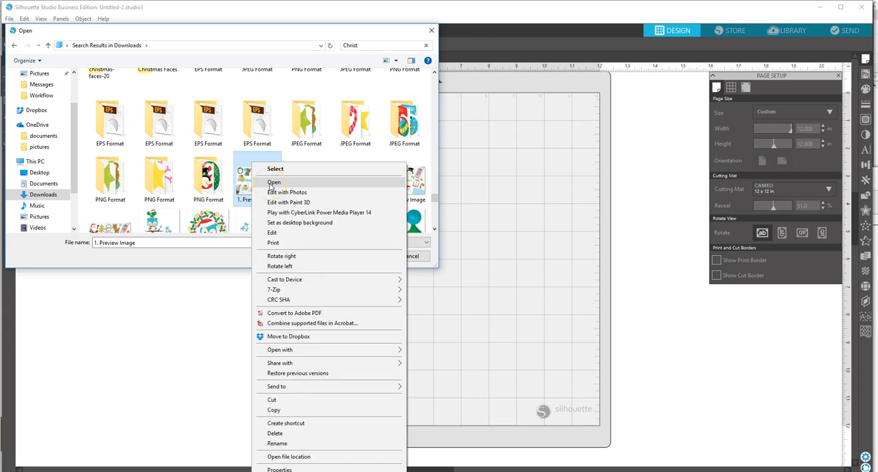
mouse_move(289, 202)
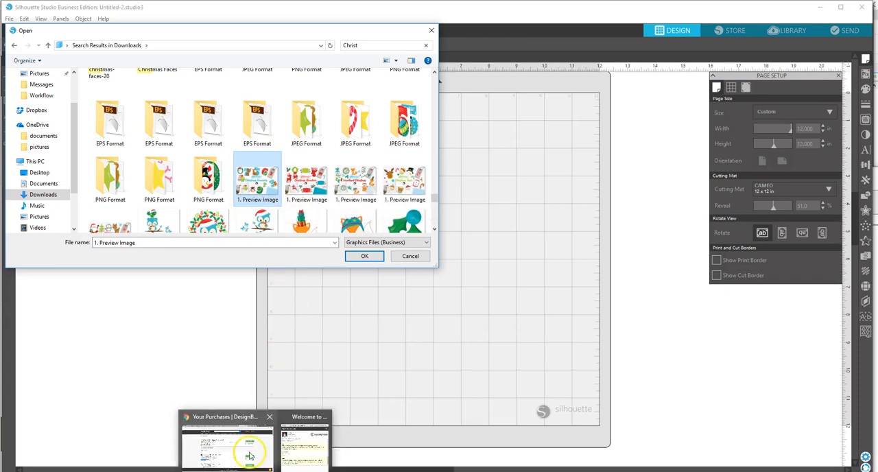
click(226, 442)
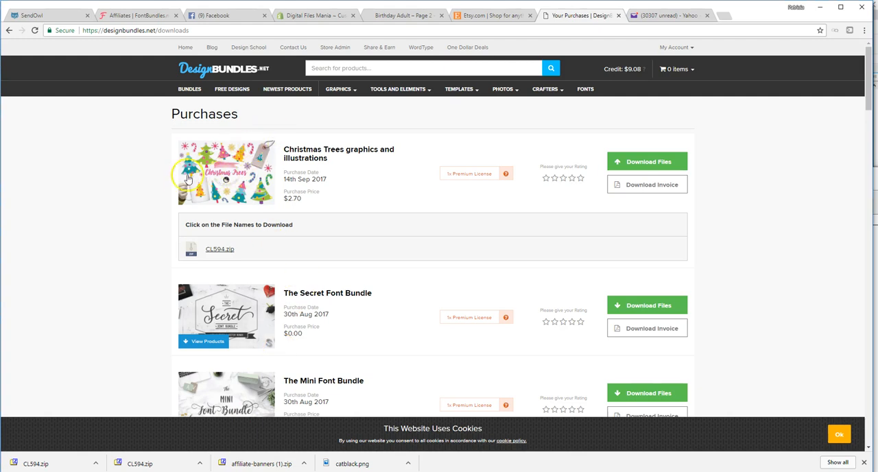
mouse_move(226, 184)
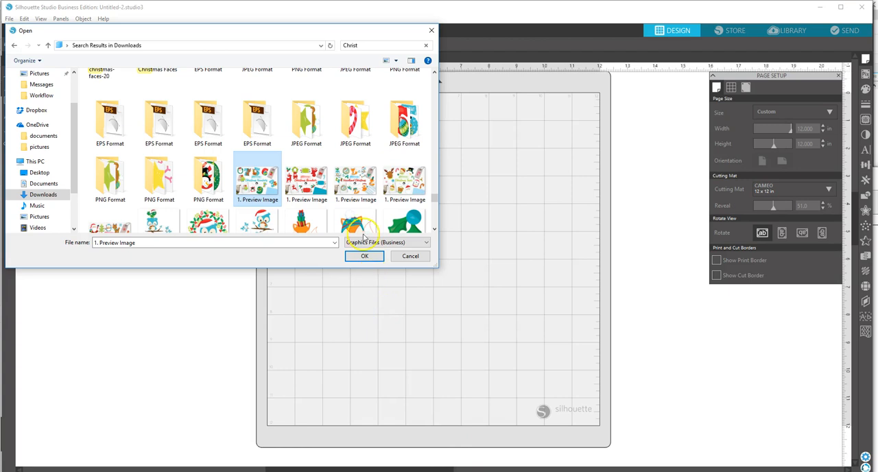
mouse_move(348, 214)
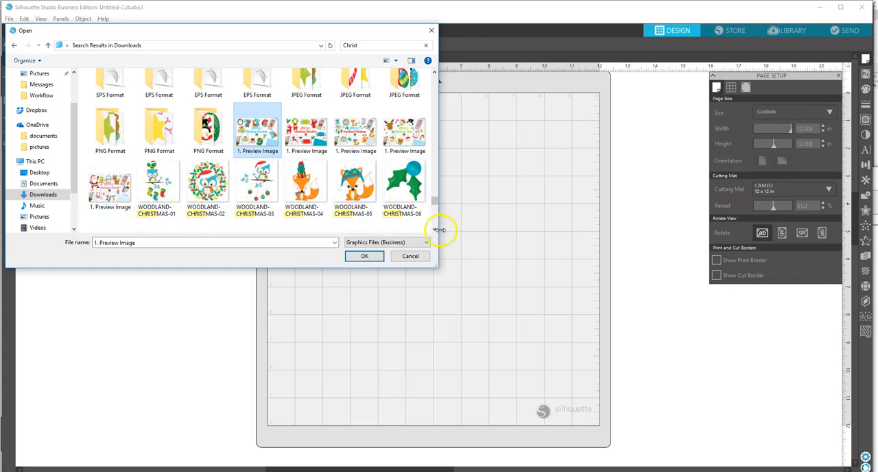
Select the WOODLAND-CHRISTMAS-02 wreath design in the search results and confirm with OK.
scroll(down, 3)
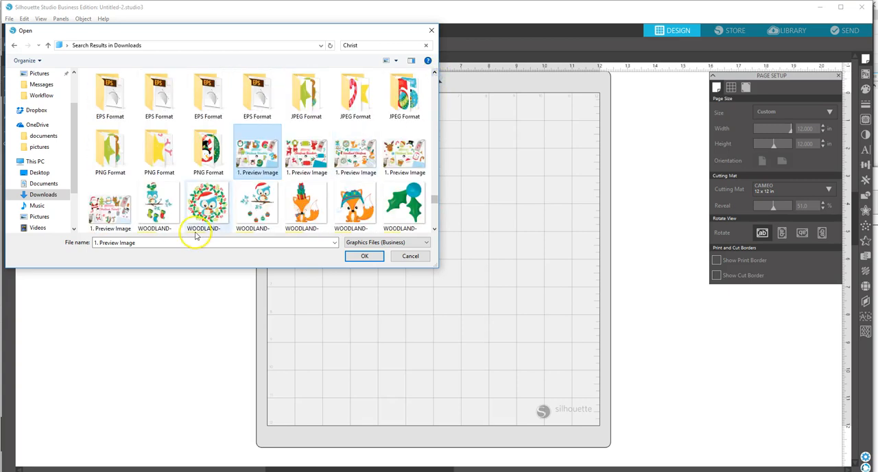
mouse_move(260, 217)
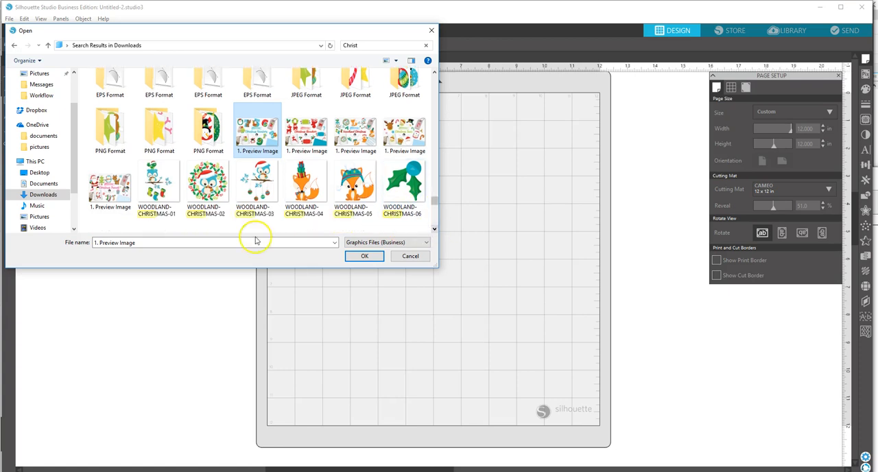
click(207, 179)
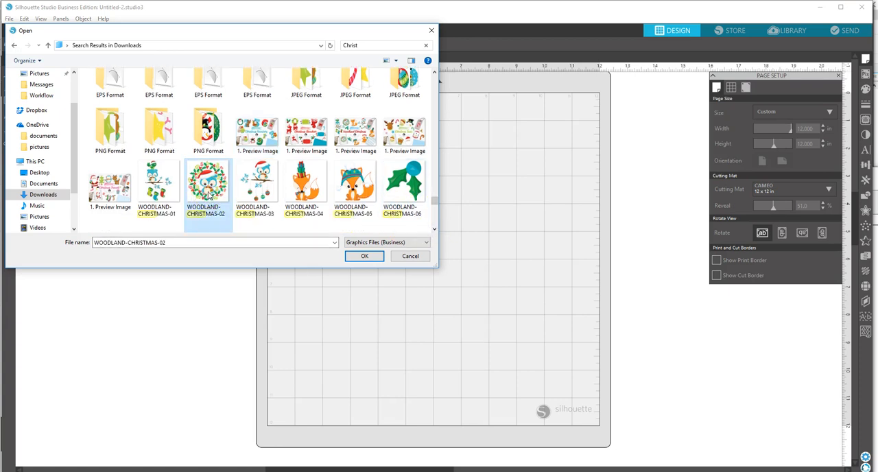
click(364, 256)
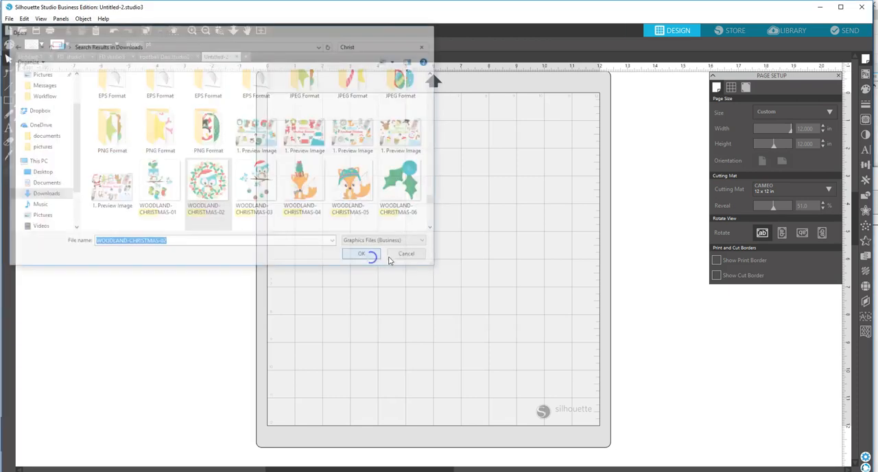
Let the WOODLAND-CHRISTMAS-02 owl-and-holly wreath load onto the mat in its own tab.
click(362, 253)
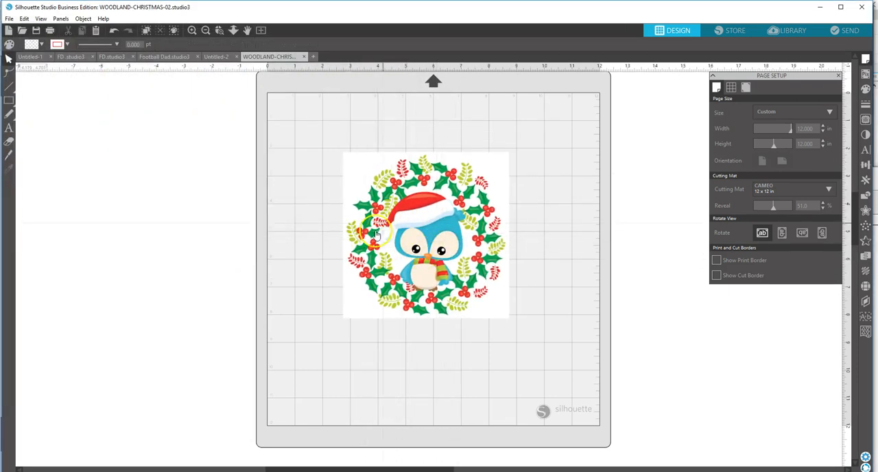
mouse_move(412, 259)
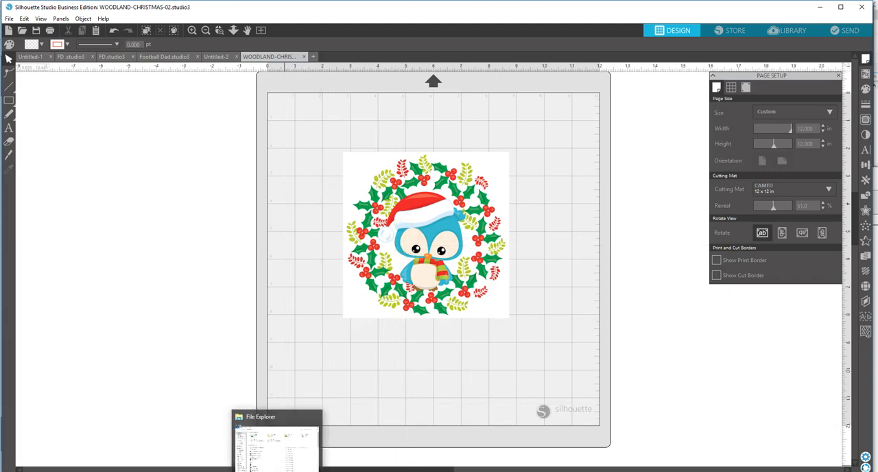
Switch from the 7-Zip windows to File Explorer at Quick access using taskbar previews.
click(276, 439)
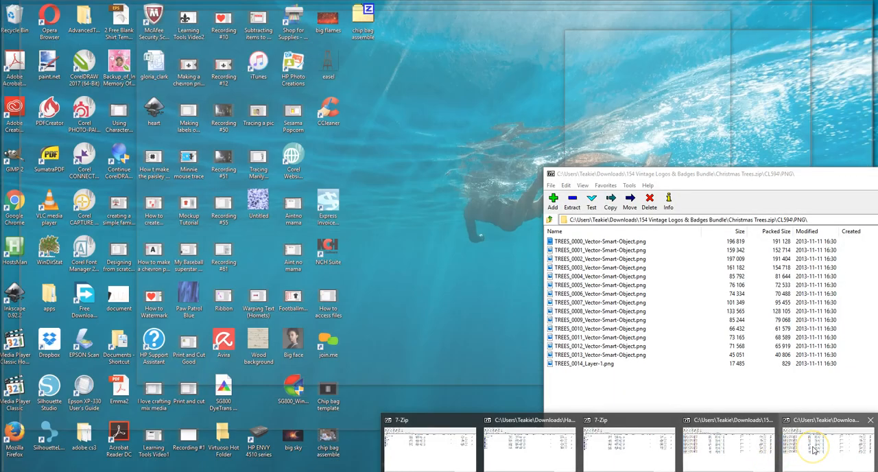
click(813, 446)
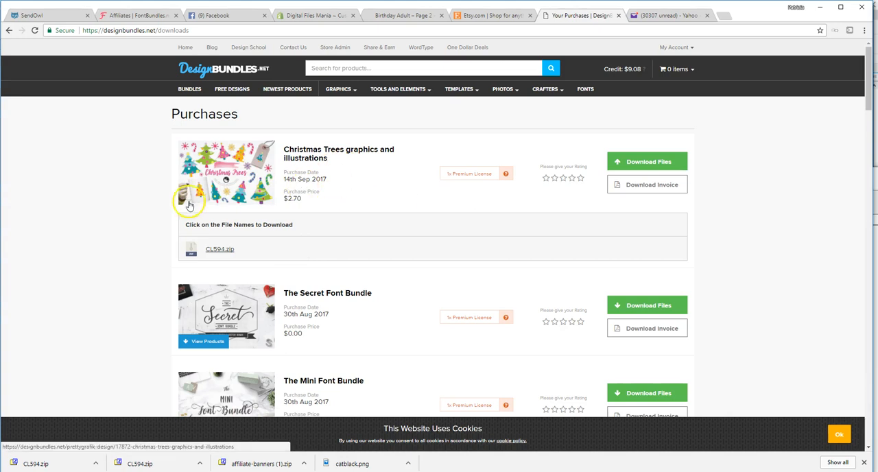
mouse_move(246, 204)
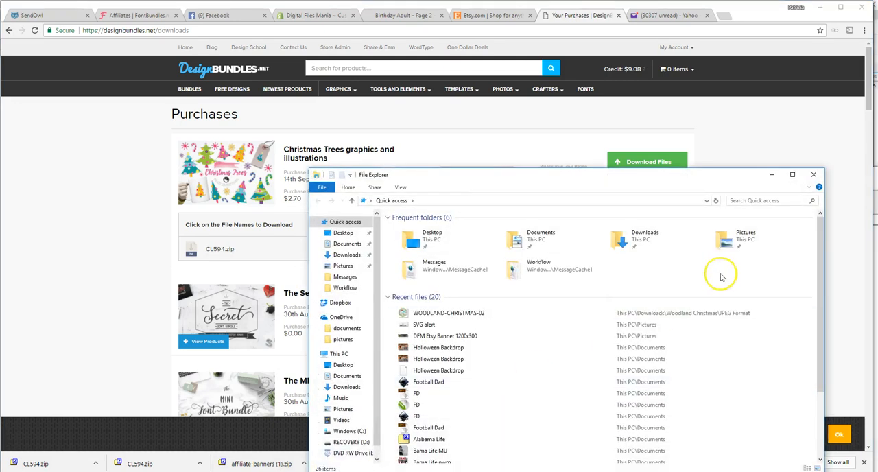
Search File Explorer for 'Christ' files and refine the search with 'Tree'.
click(755, 200)
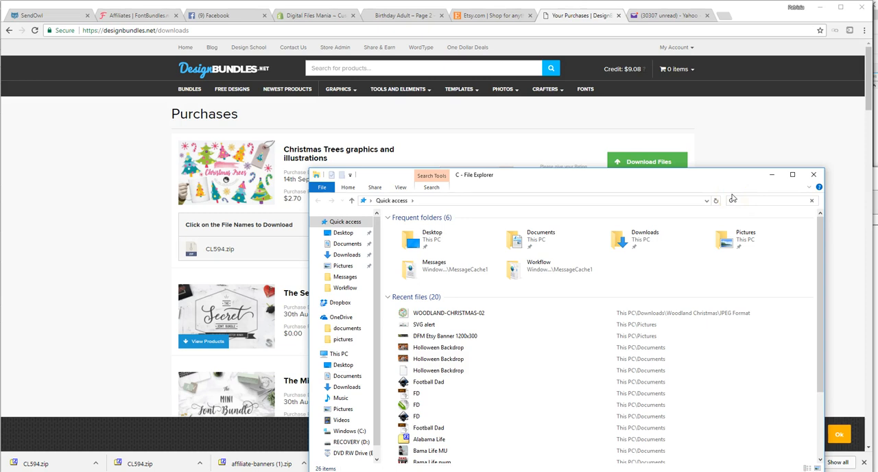
text(Christ)
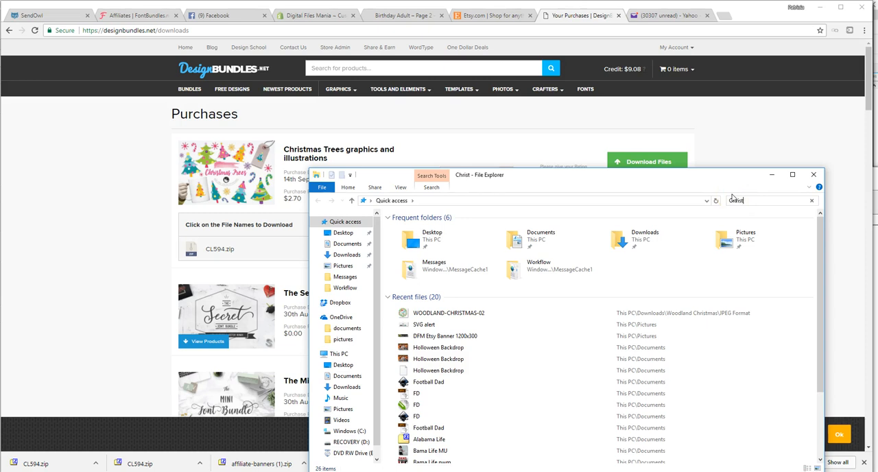
key(Return)
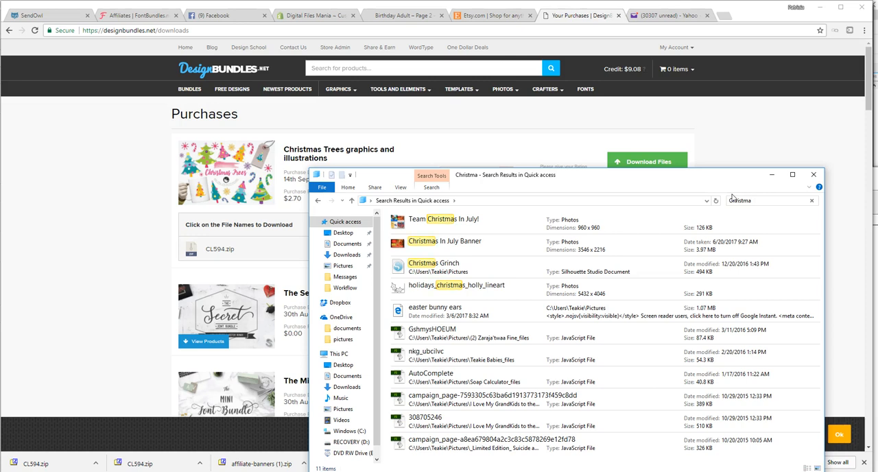
scroll(down, 3)
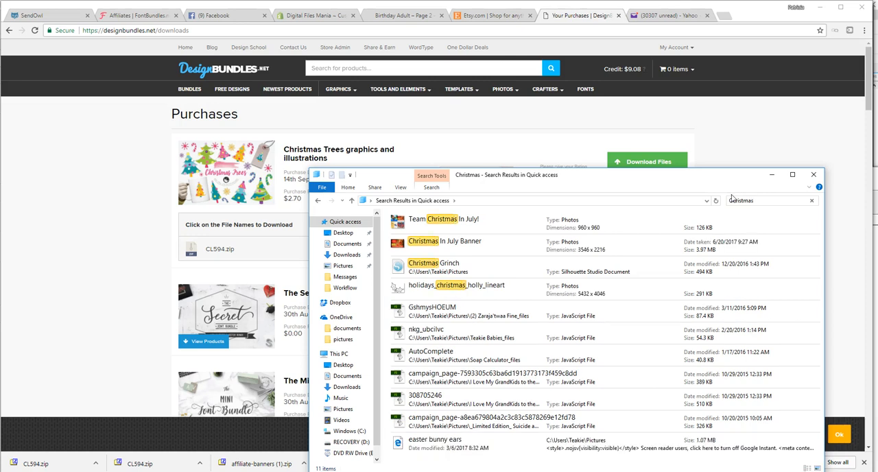
text(Trees)
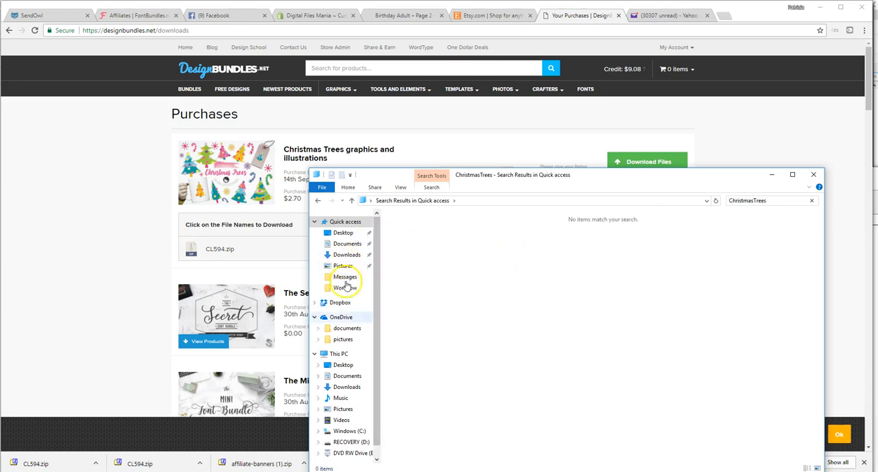
Search Downloads for 'Chr' and bring up the Christmas Trees zip's context menu.
click(347, 387)
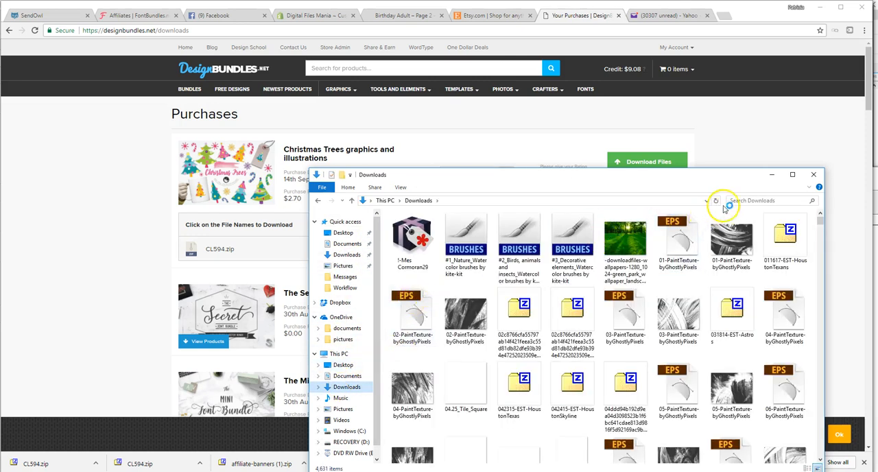
text(C)
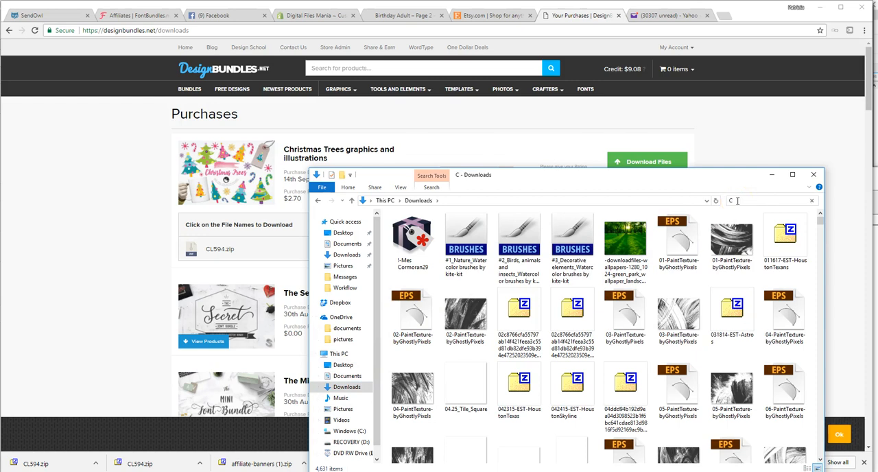
text(hr)
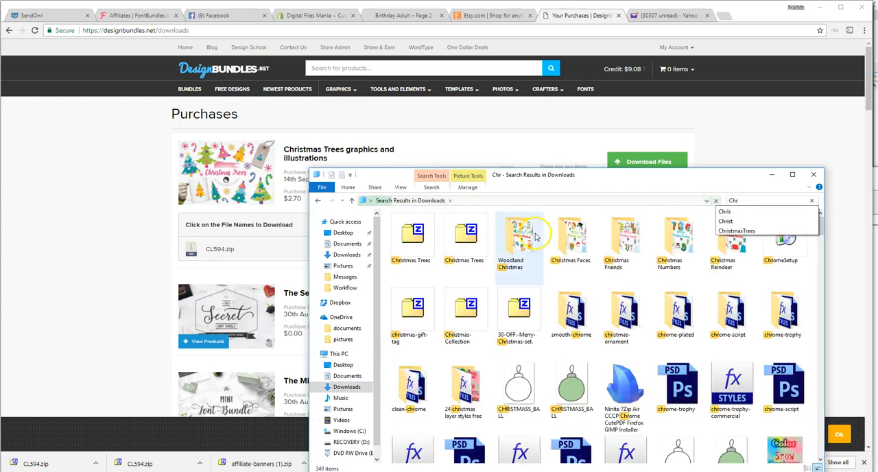
right_click(465, 237)
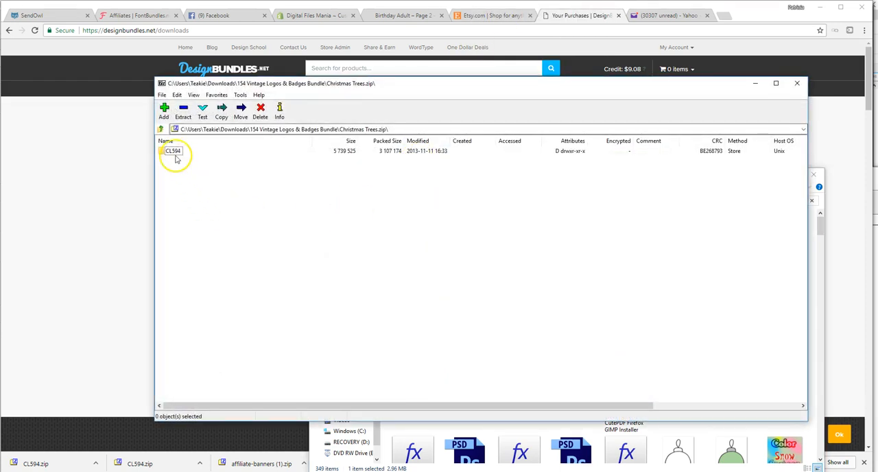
Open the archive's CL594 folder to show its JPEG and PNG folders, CL594.eps and CL594.jpg.
double_click(173, 151)
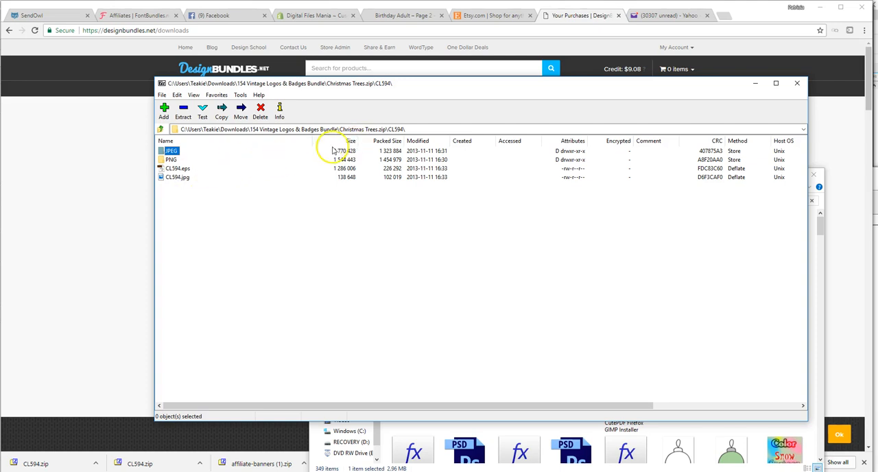
mouse_move(285, 164)
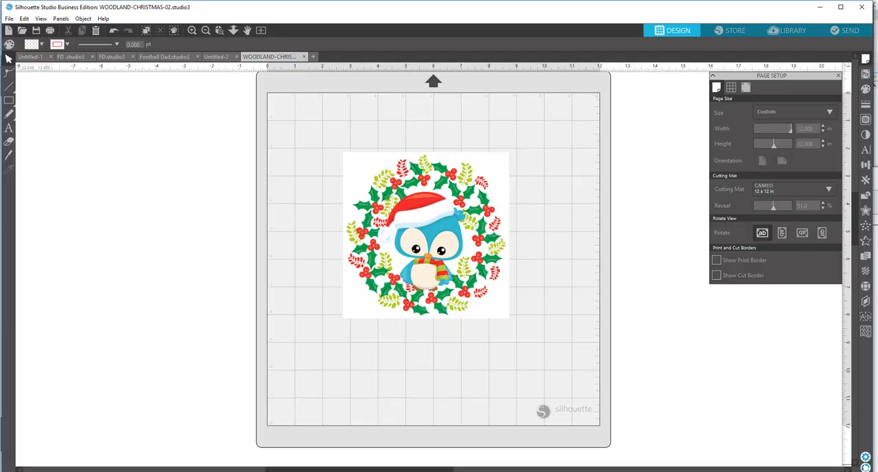
Bring up the File menu in Silhouette Studio to start opening a design.
click(9, 18)
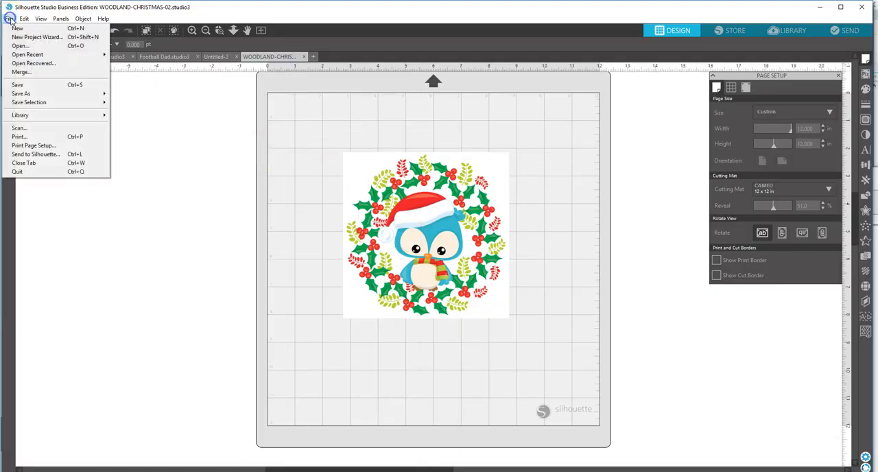
mouse_move(20, 46)
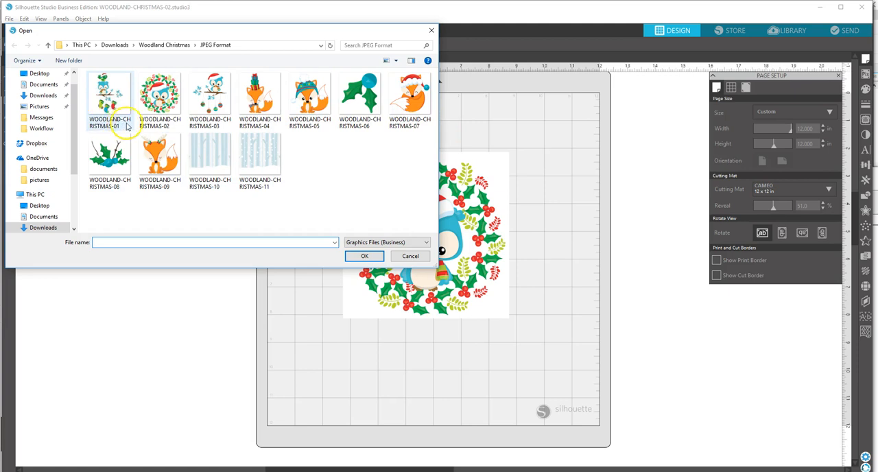
mouse_move(158, 93)
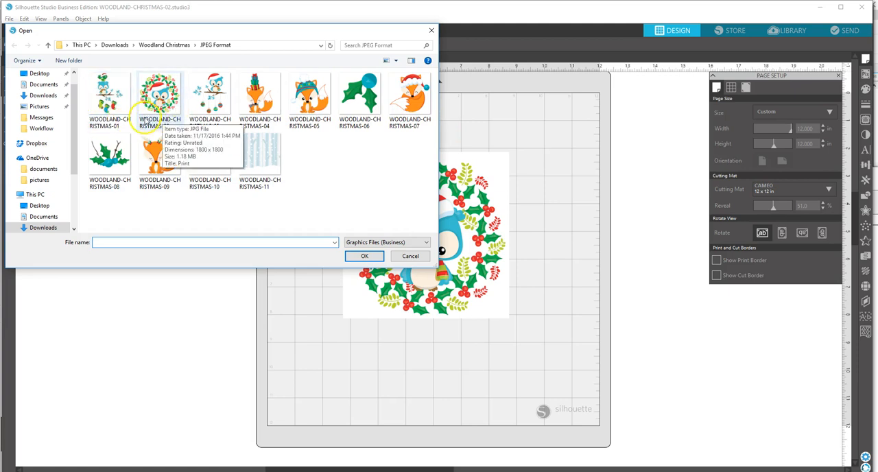
mouse_move(211, 93)
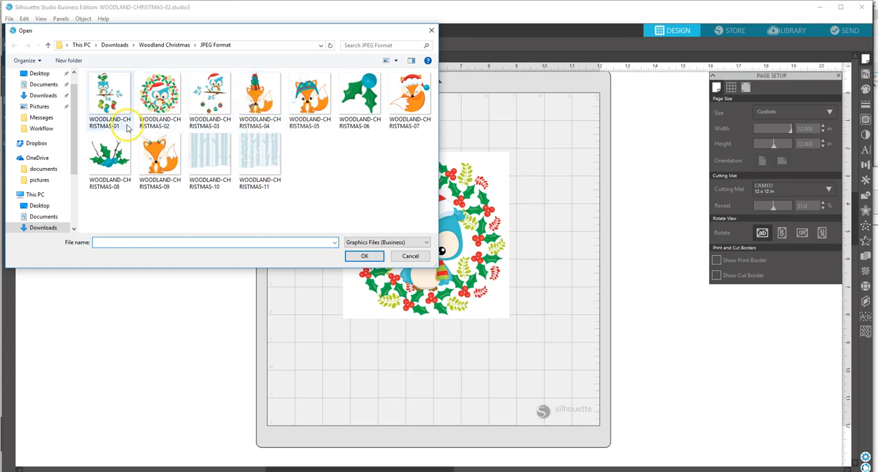
Select WOODLAND-CHRISTMAS-01, the blue owl with green bird, and open it in a new tab.
right_click(110, 92)
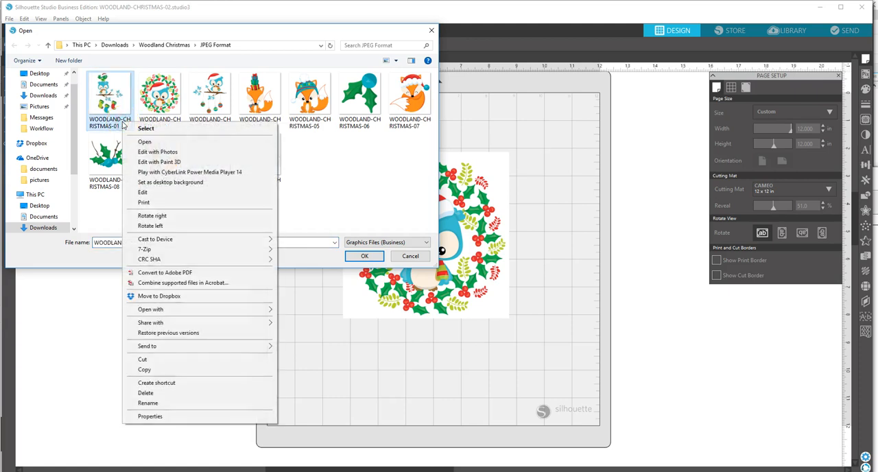
mouse_move(137, 152)
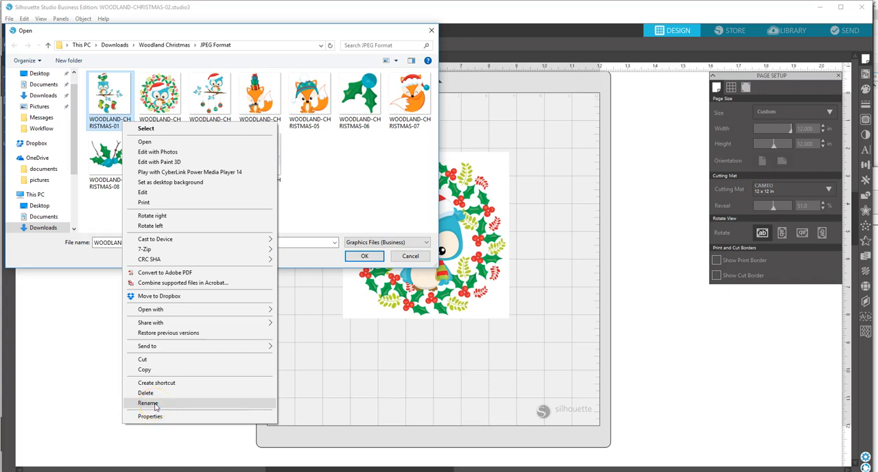
mouse_move(219, 323)
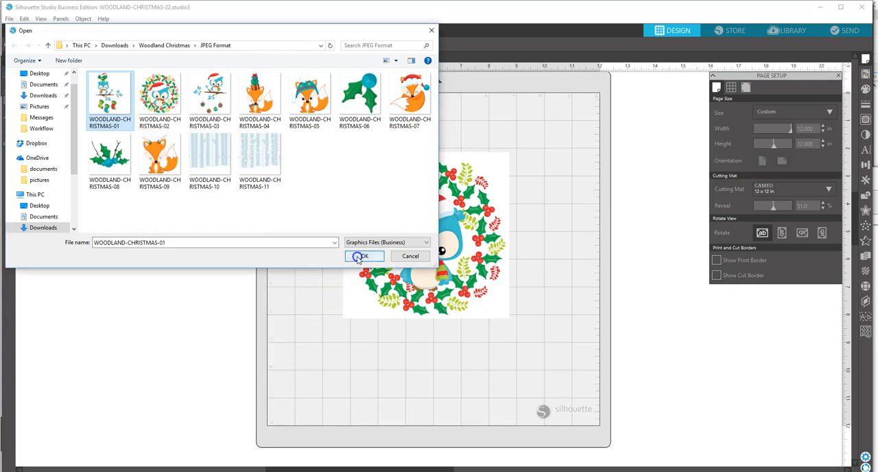
click(363, 256)
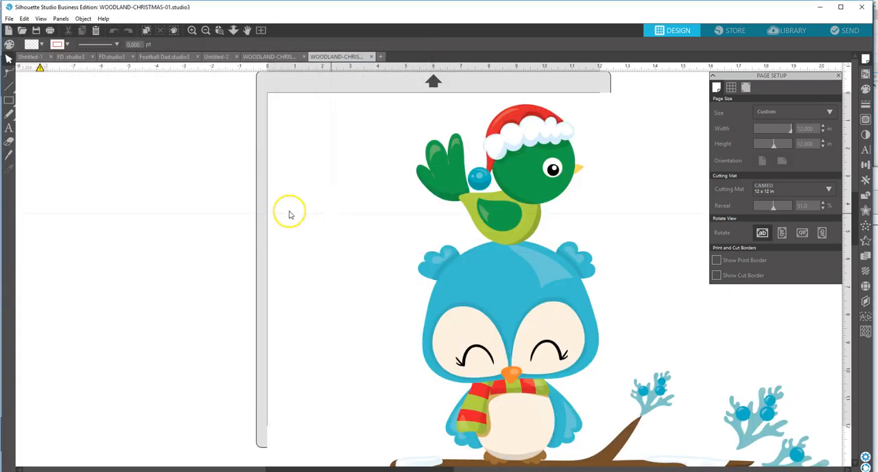